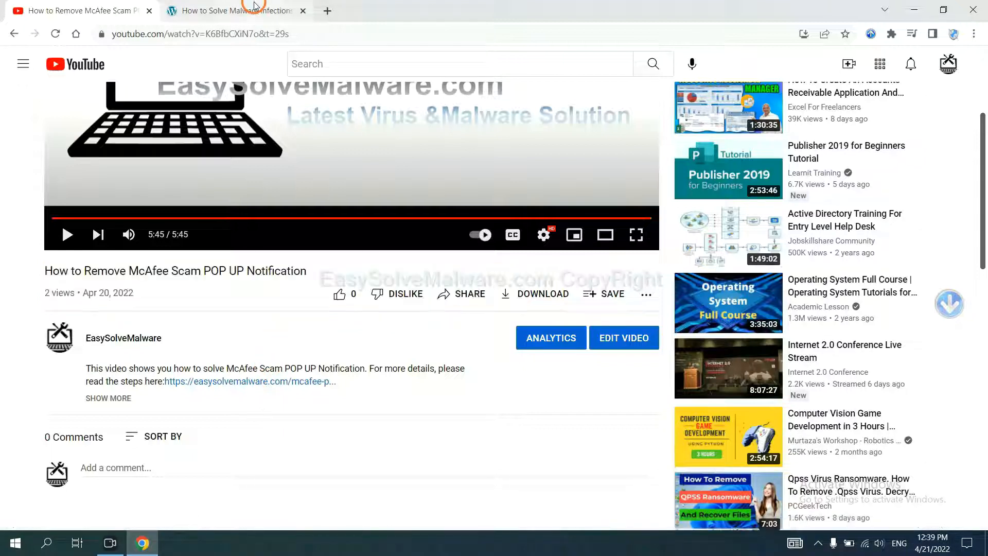
Step: Download SpyHunter for Windows from the easysolvemalware.com removal guide
click(234, 11)
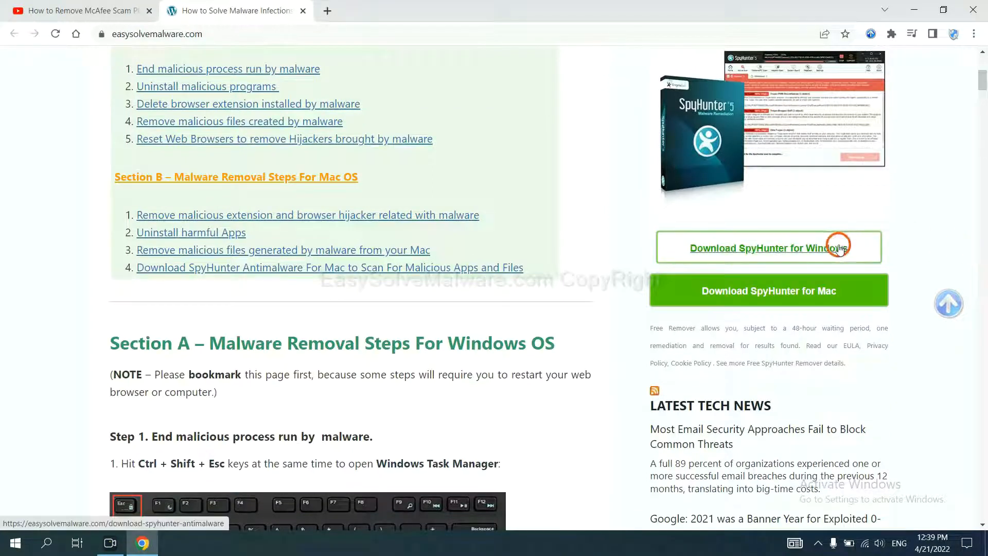
click(767, 248)
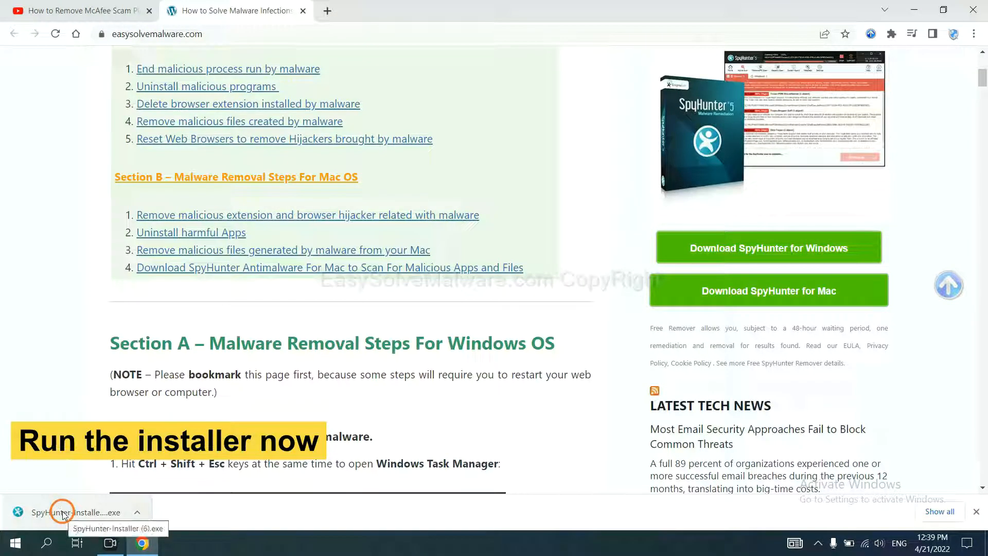
Step: Run the downloaded installer in English, accept the EULA and install SpyHunter 5
click(63, 511)
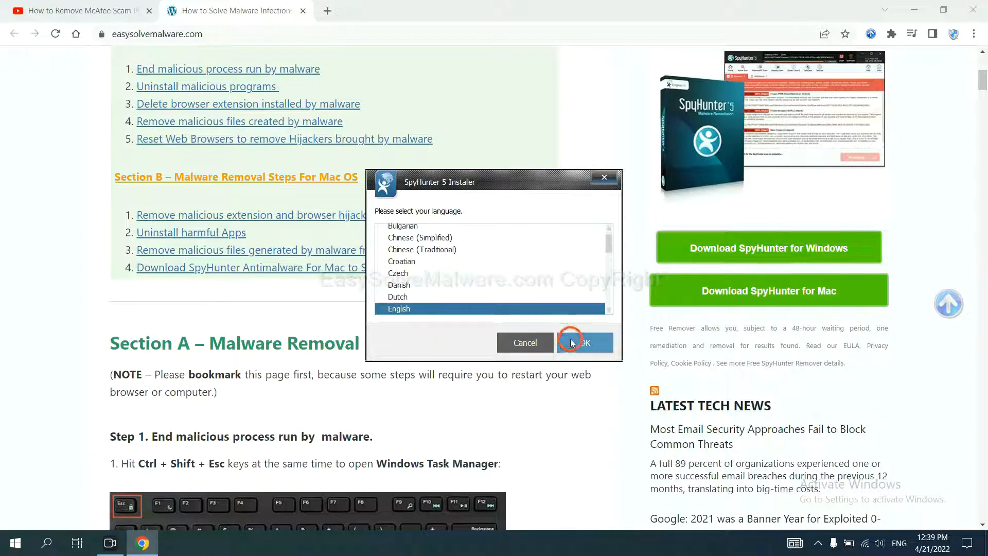
click(580, 341)
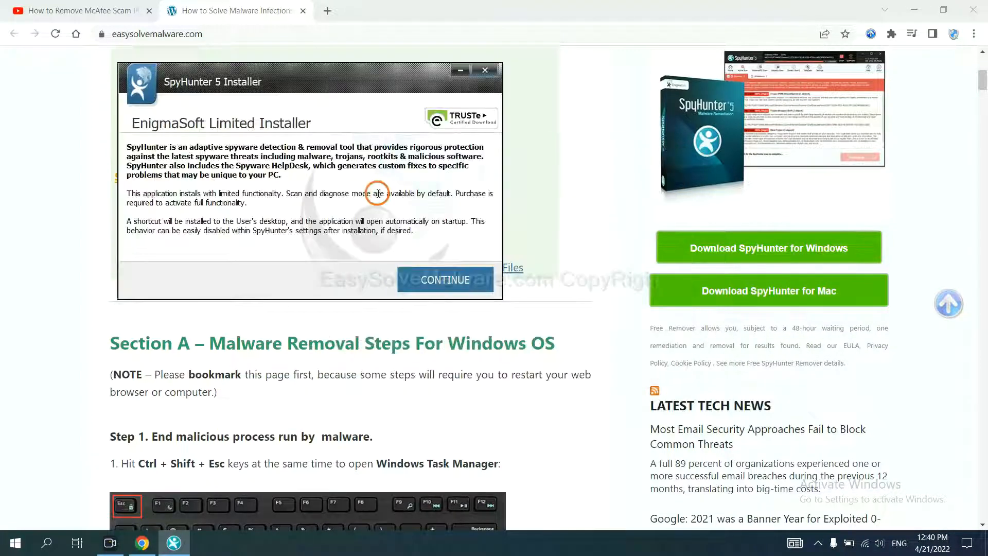
click(444, 280)
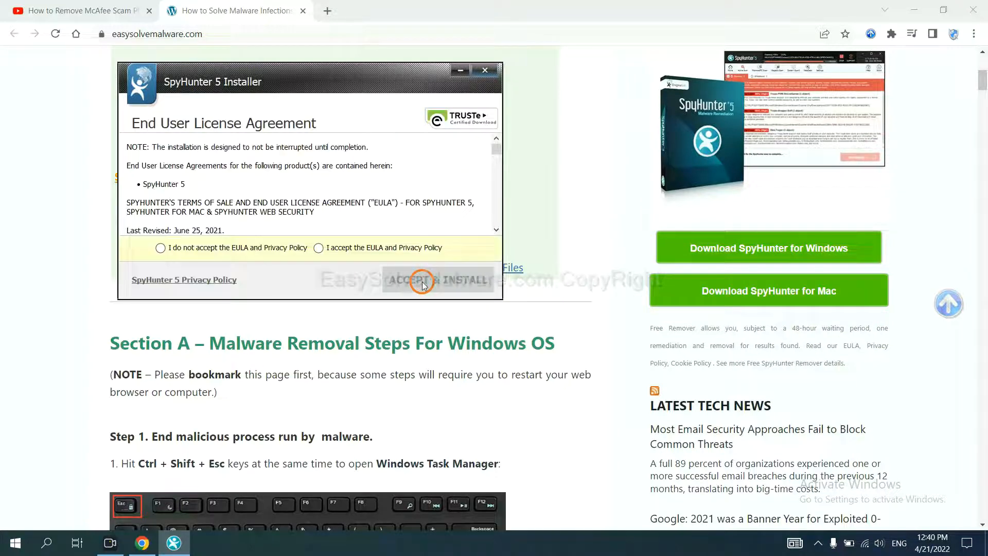
click(317, 247)
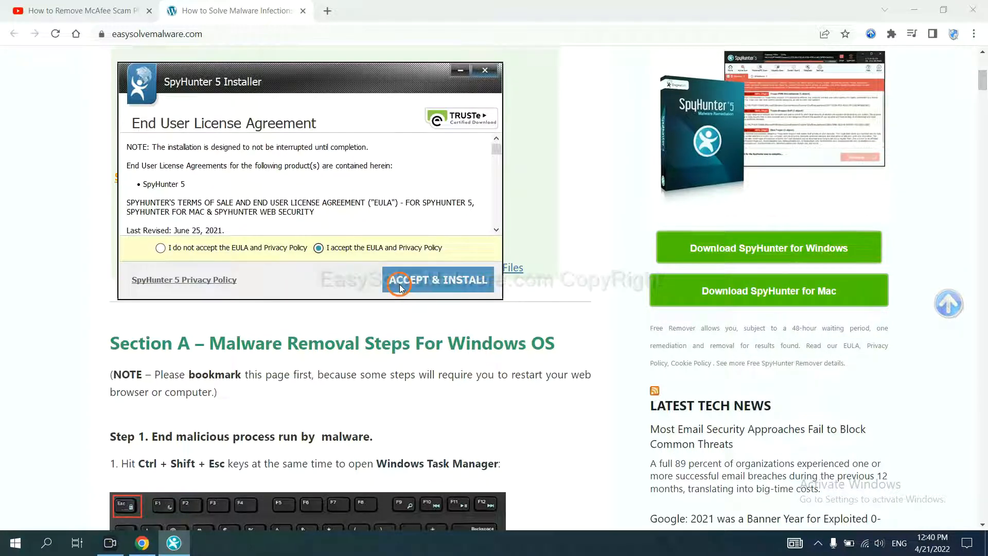
click(438, 279)
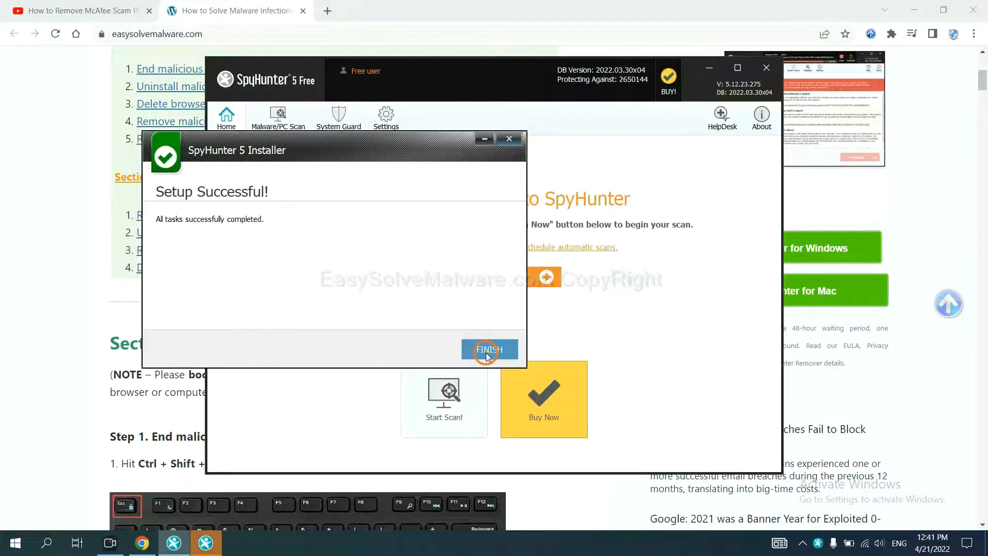
Step: Finish setup, start the scan and continue past the unknown object remove360.bat left set to disable
click(490, 350)
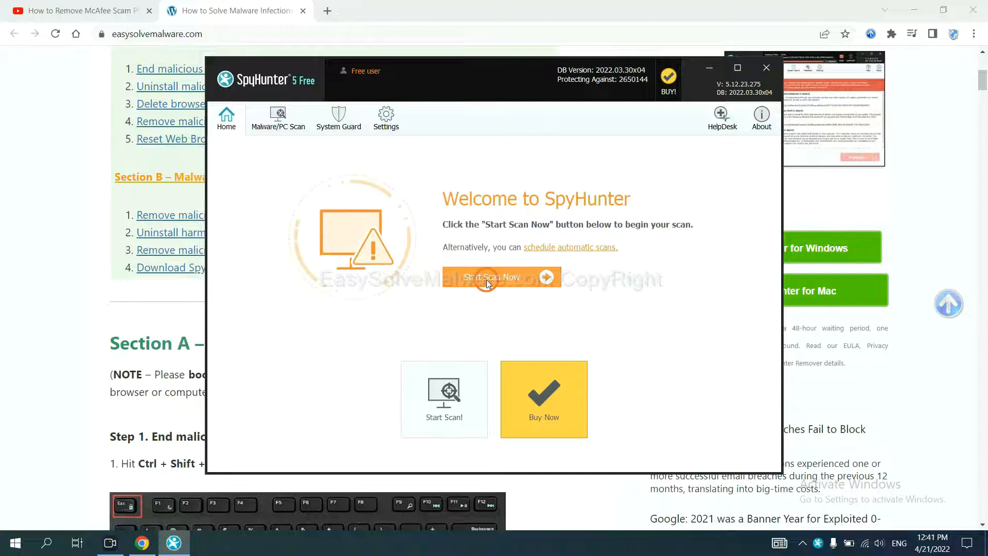
click(491, 277)
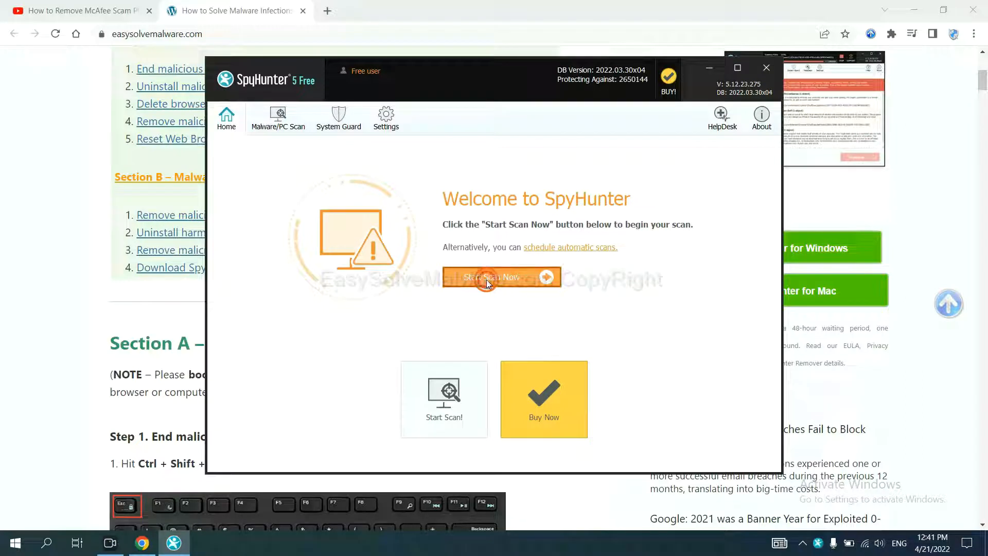
click(500, 276)
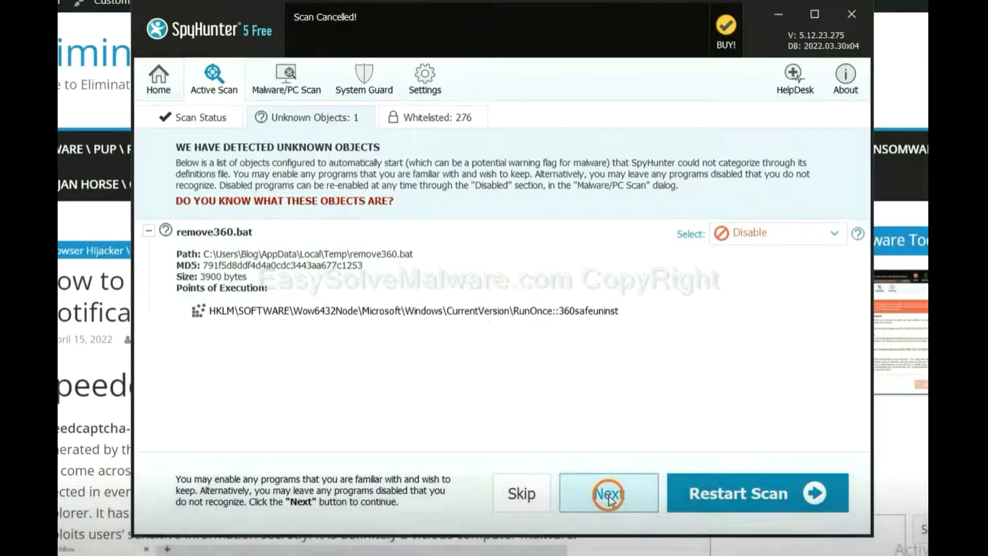
click(607, 493)
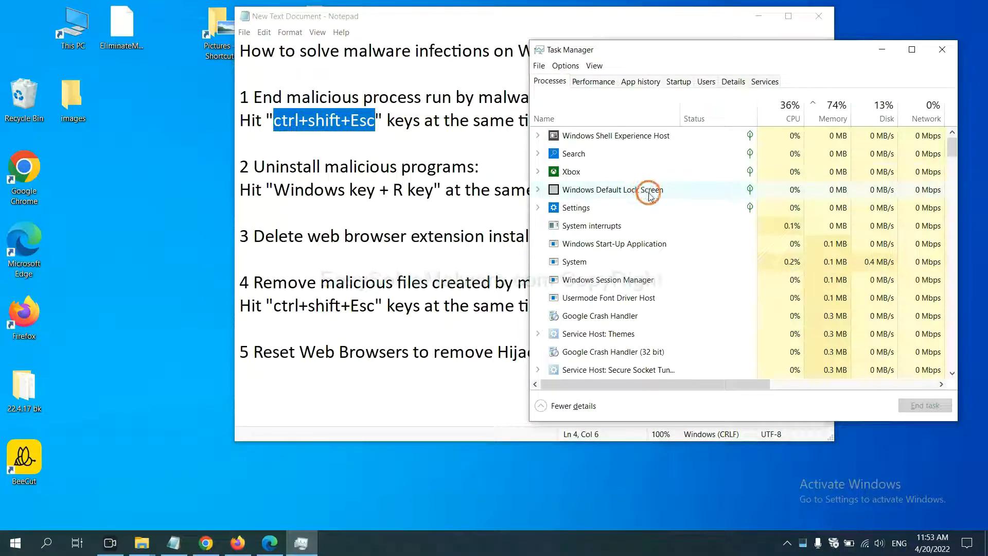
mouse_move(657, 248)
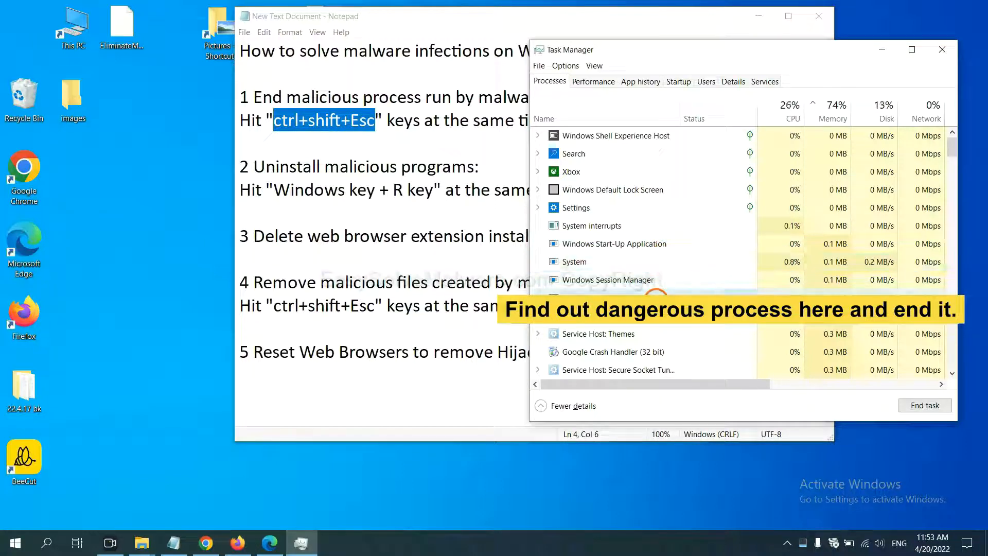
Step: Select a suspicious running process in Task Manager, then close Task Manager
click(608, 297)
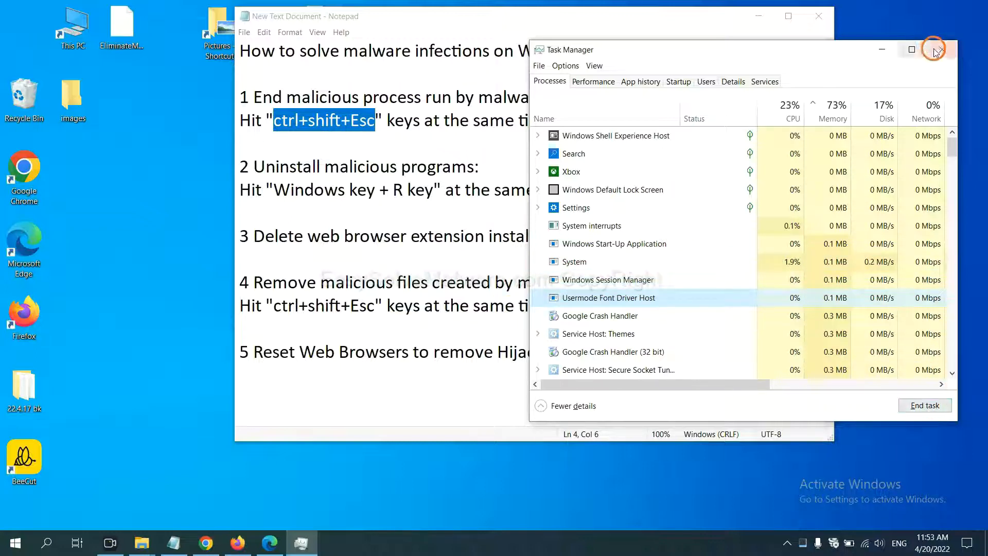
click(934, 50)
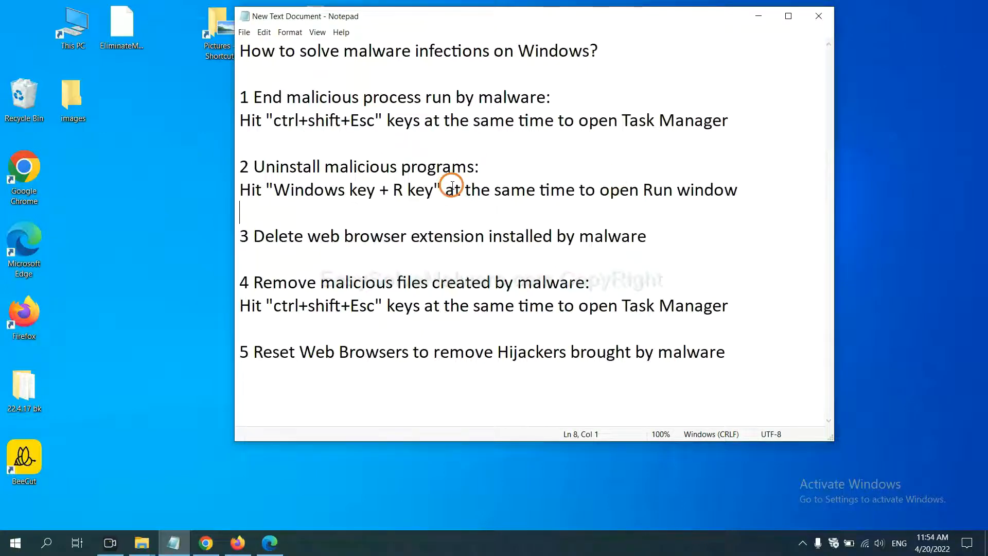
mouse_move(260, 202)
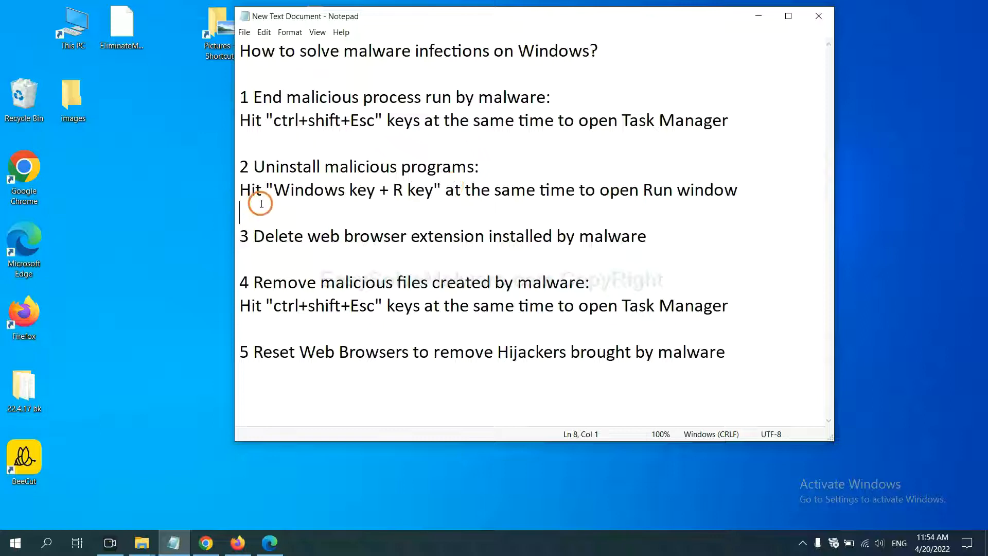
Step: Launch Control Panel through the Run dialog with 'control panel' entered
drag(274, 189, 416, 189)
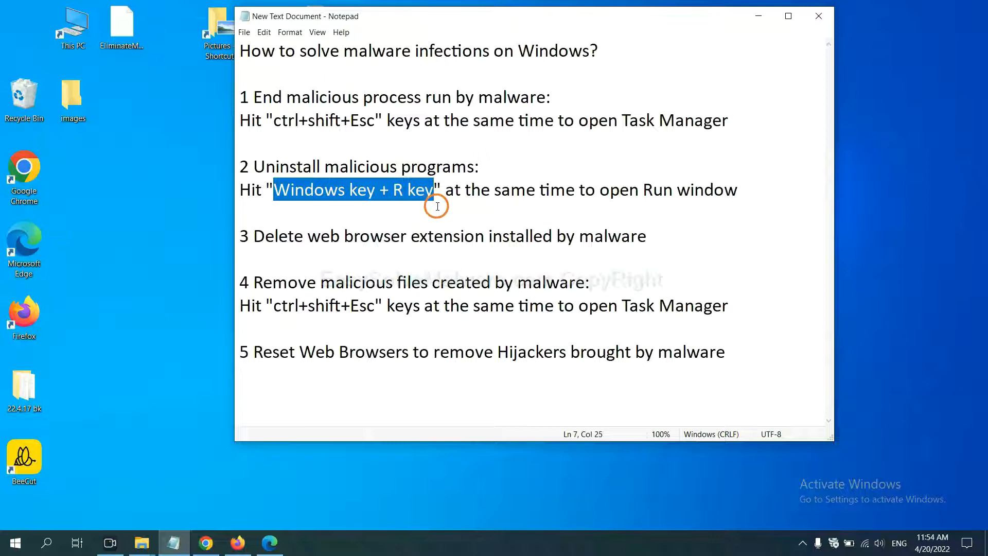
key(win+r)
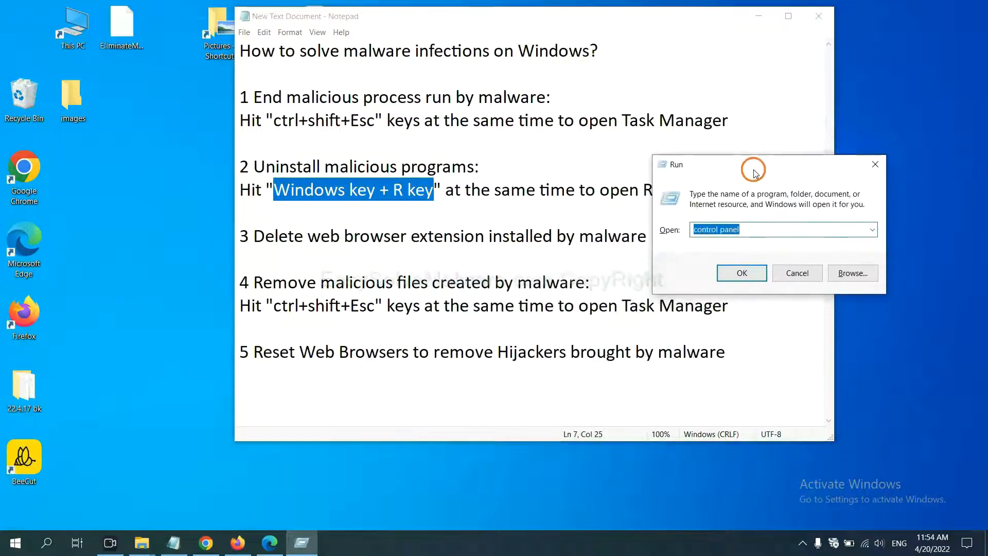
mouse_move(761, 228)
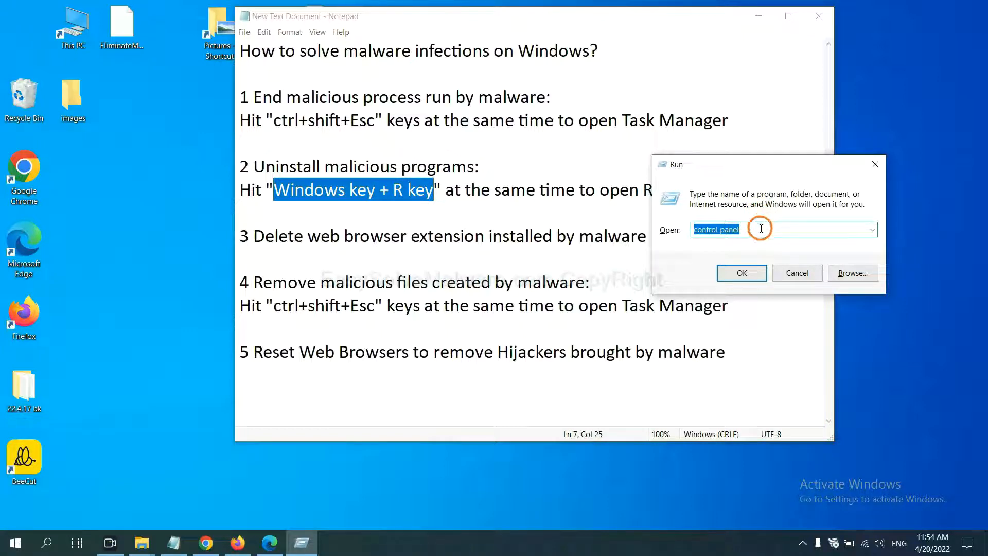
click(703, 229)
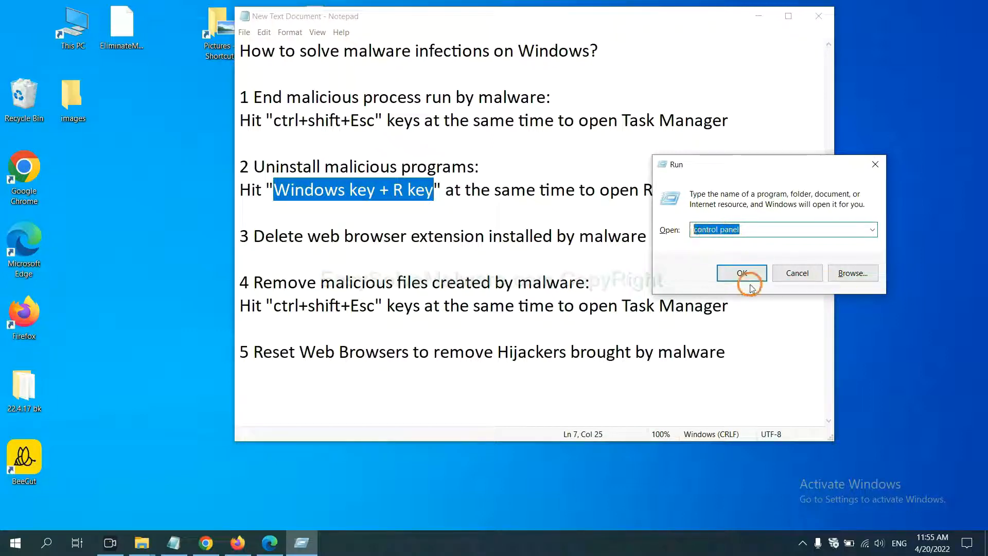
click(741, 273)
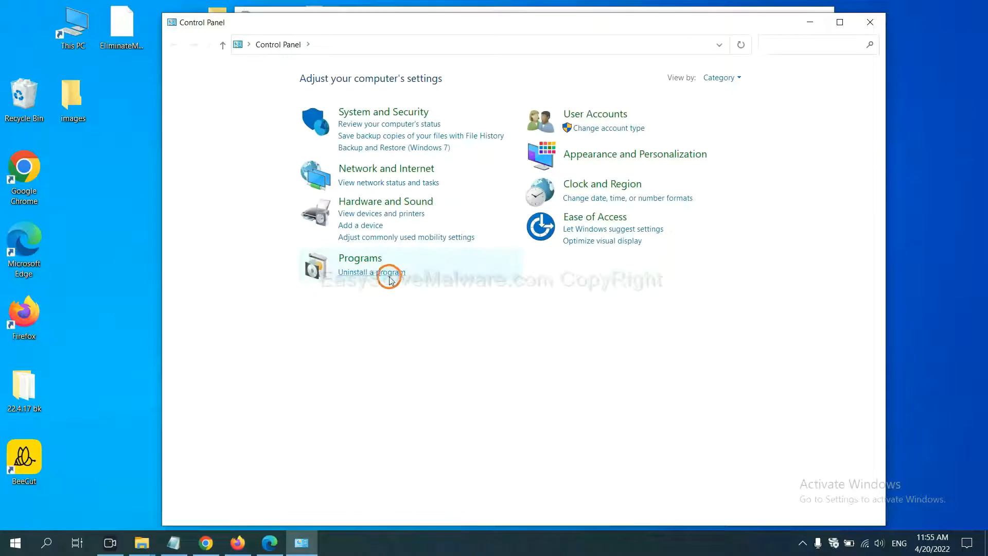
Step: Select Xiph.Org Open Codecs in Programs and Features as the program to uninstall
click(370, 272)
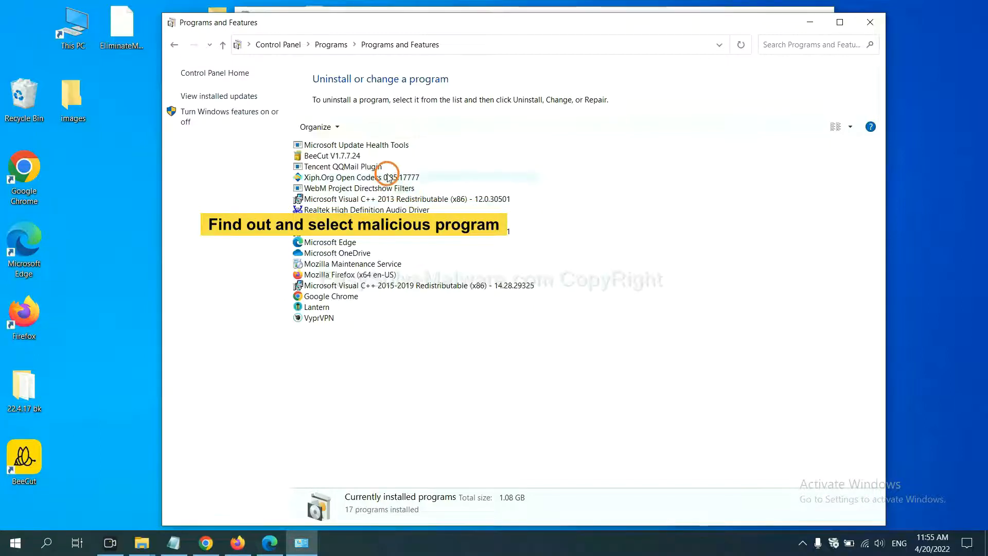
click(363, 177)
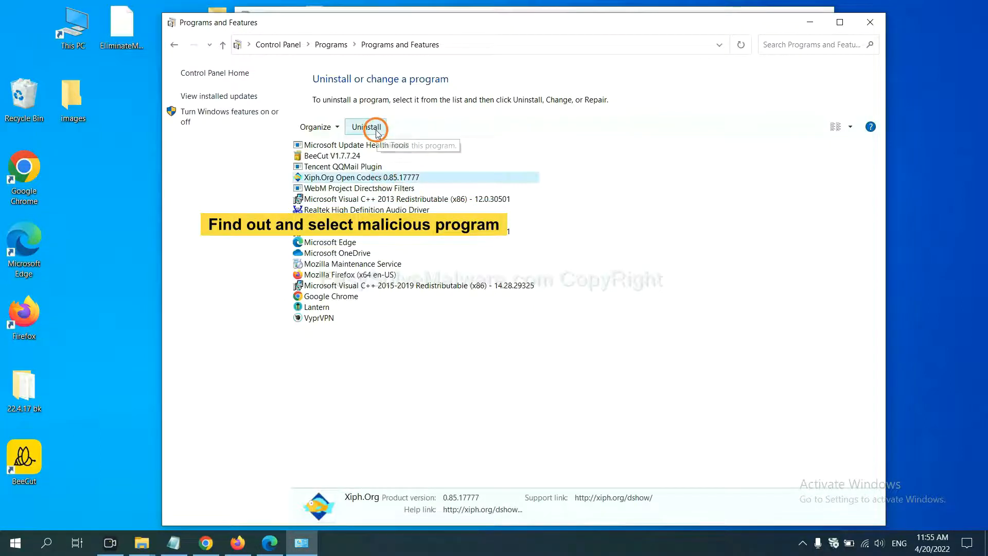
mouse_move(869, 22)
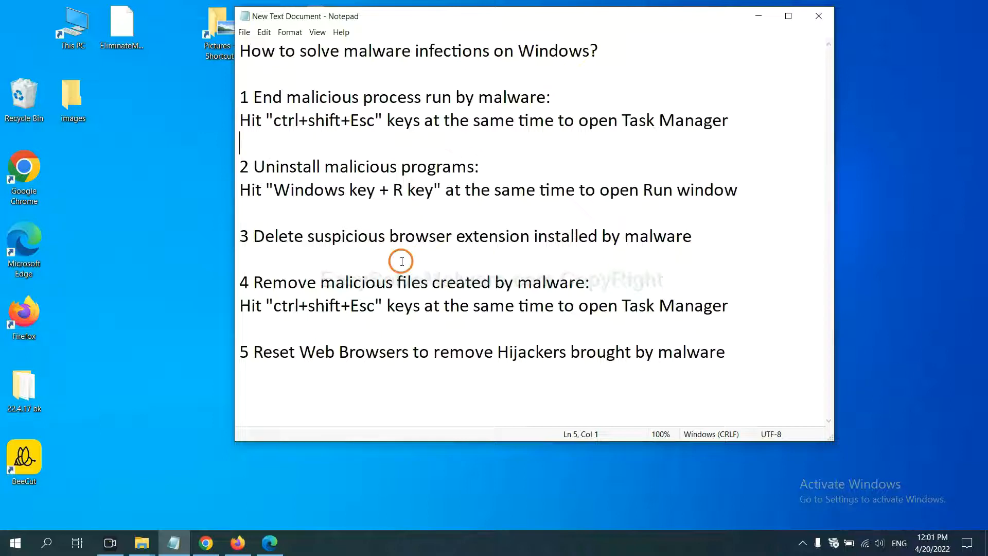
Step: Show Chrome's installed extensions list to review the Scroll To Top extension
click(206, 542)
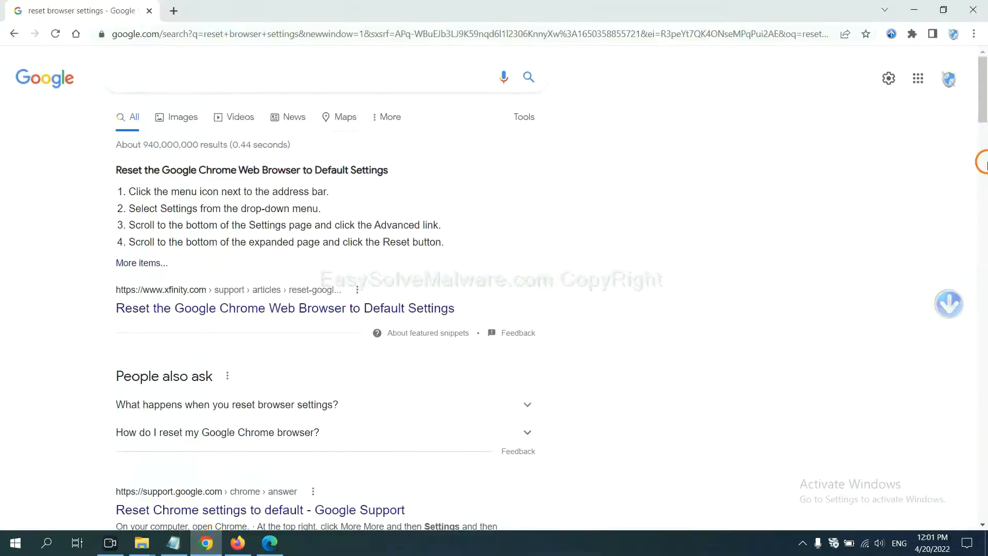
click(971, 34)
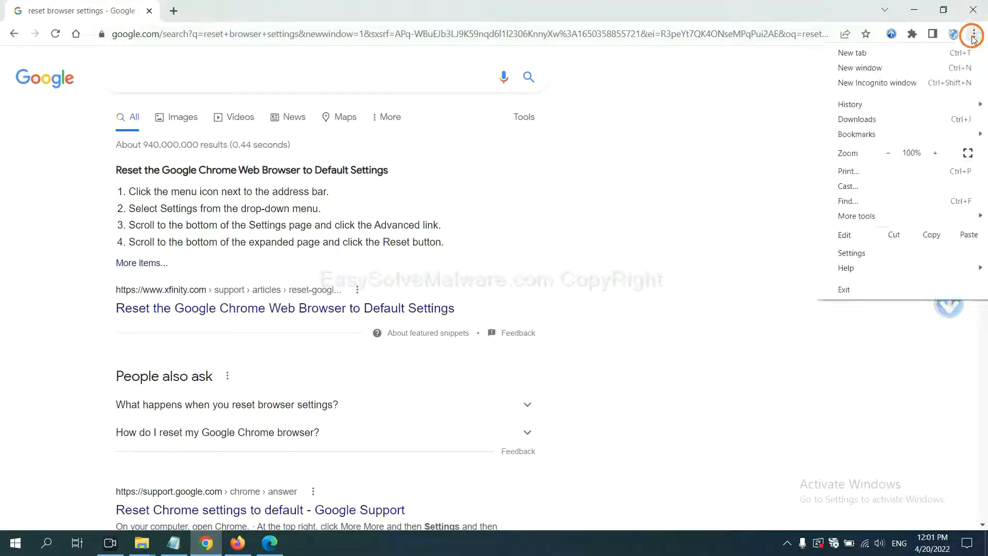
mouse_move(890, 187)
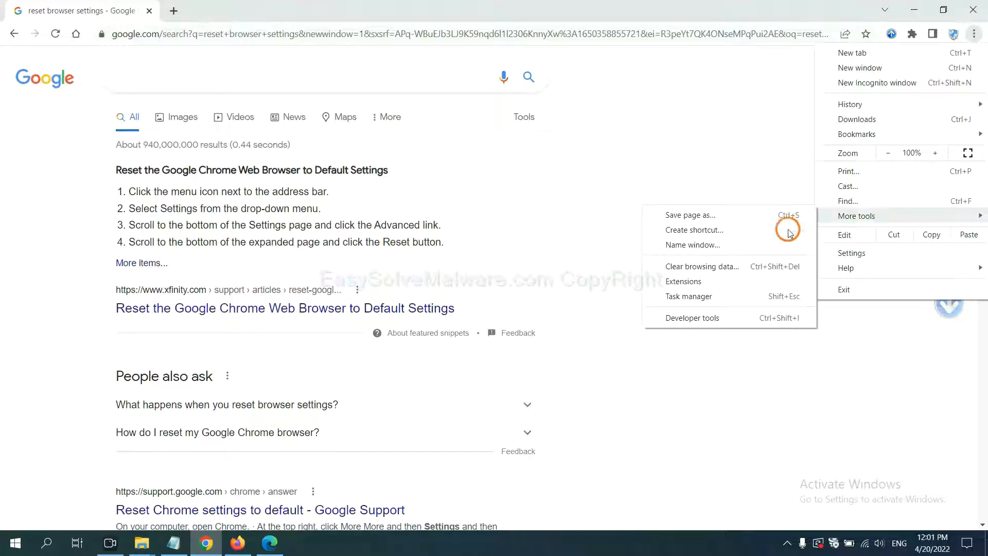
click(684, 280)
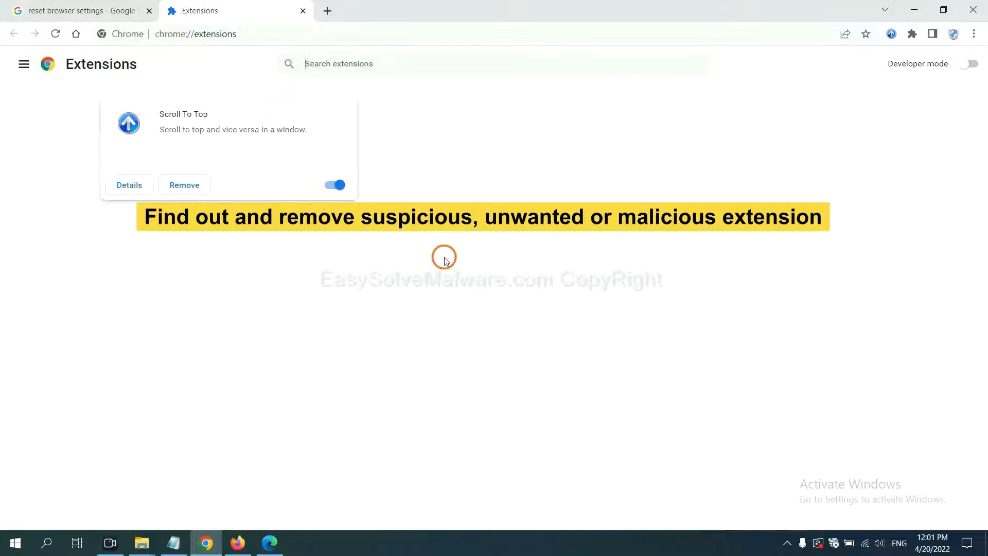
mouse_move(444, 249)
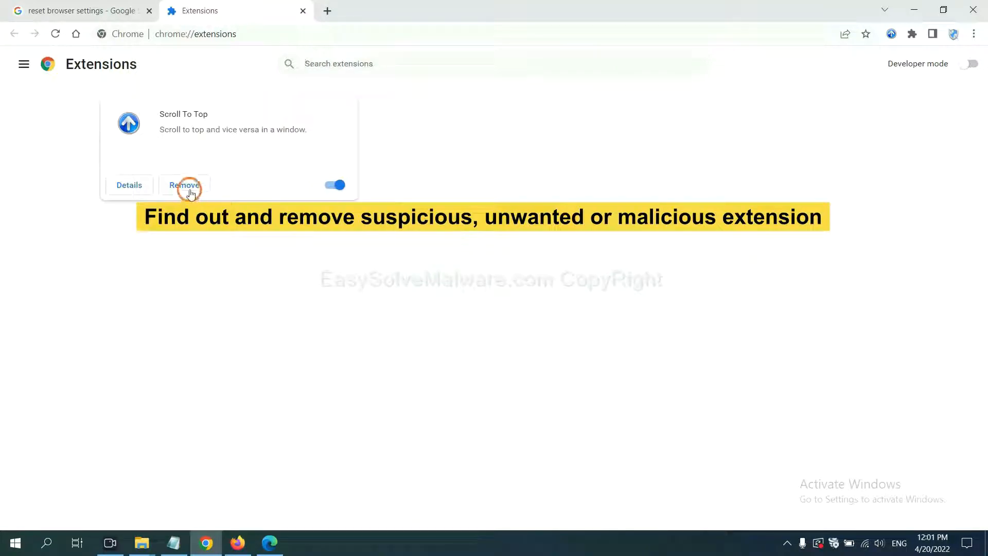
mouse_move(248, 511)
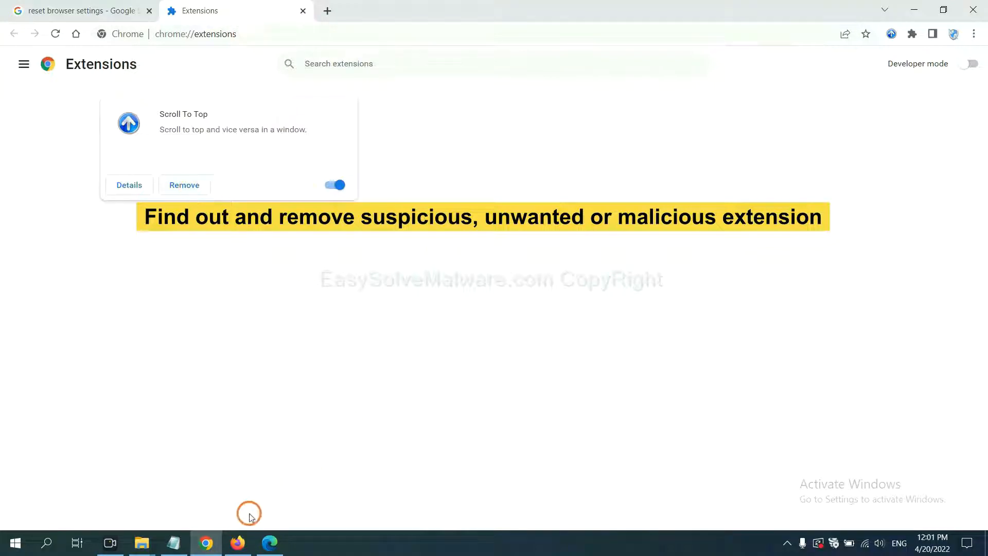
Step: Show the actions for GIPHY for Firefox in the Add-ons Manager, then move to Edge
click(236, 543)
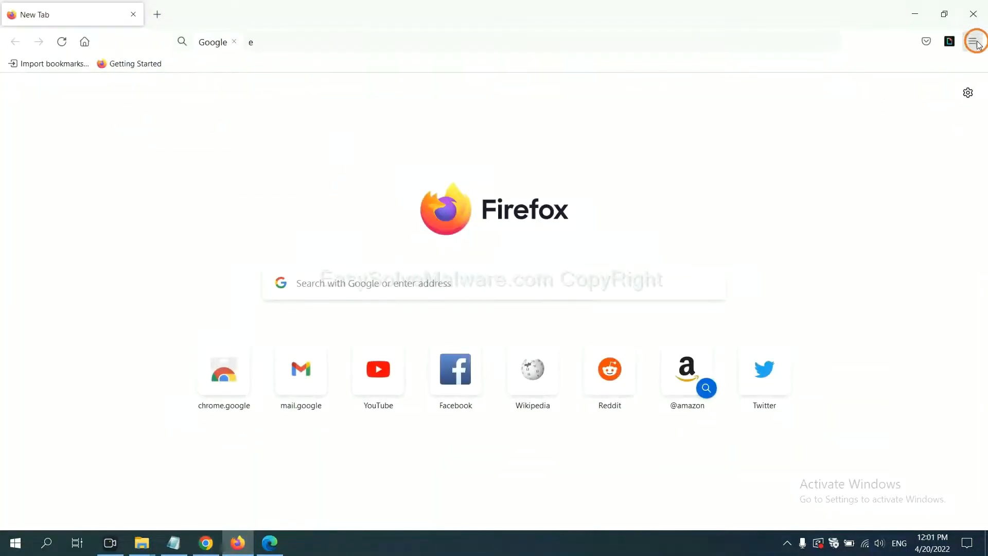
click(974, 41)
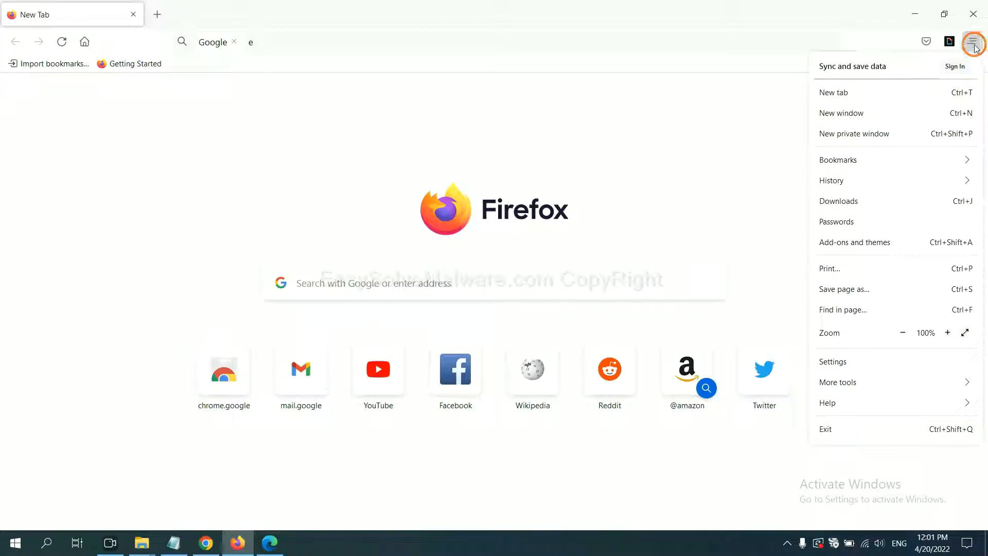
mouse_move(874, 200)
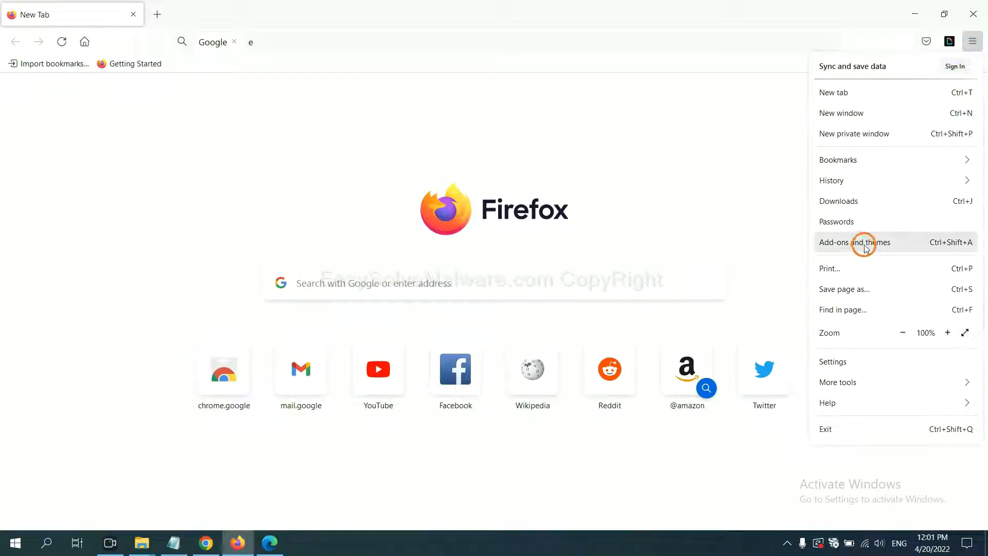
click(854, 242)
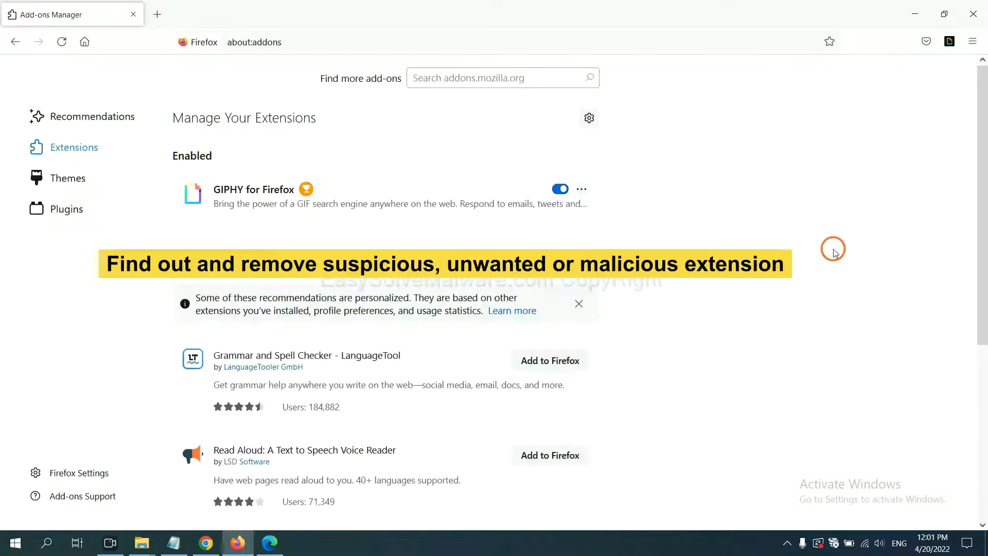
mouse_move(830, 251)
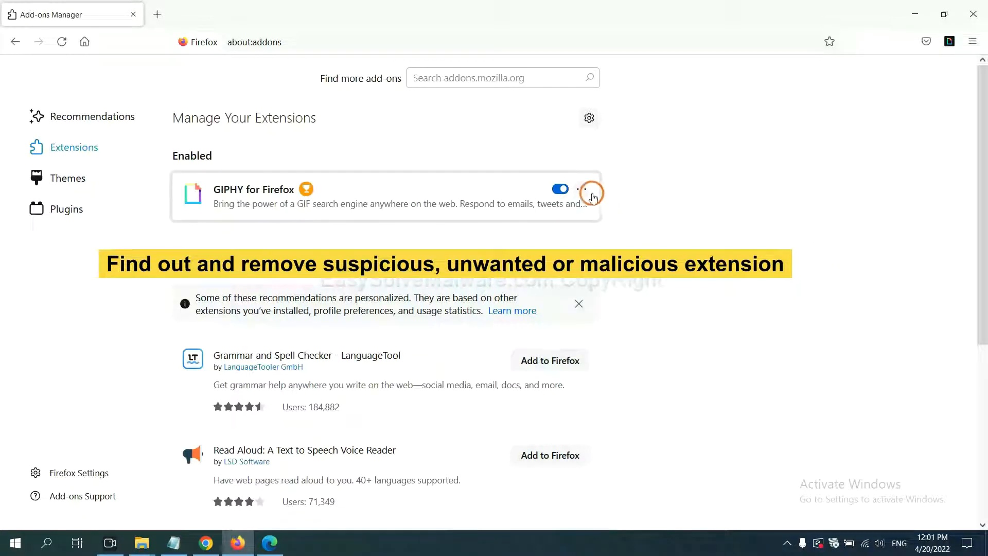
click(580, 189)
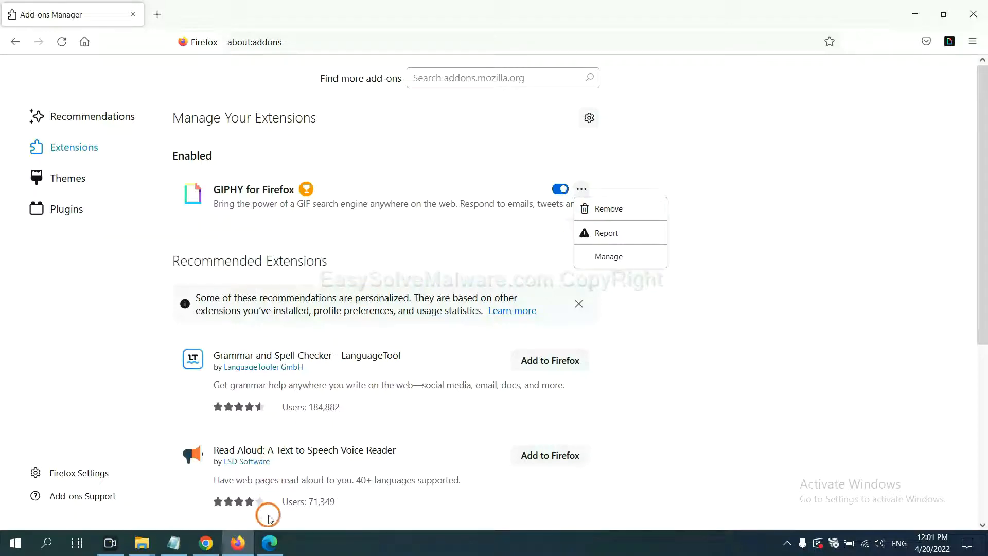
click(270, 542)
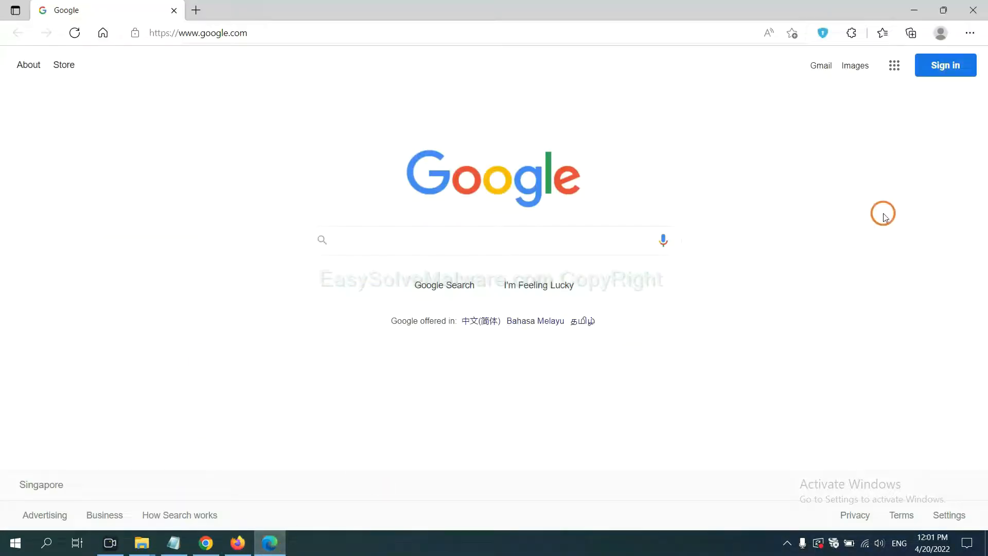
mouse_move(969, 33)
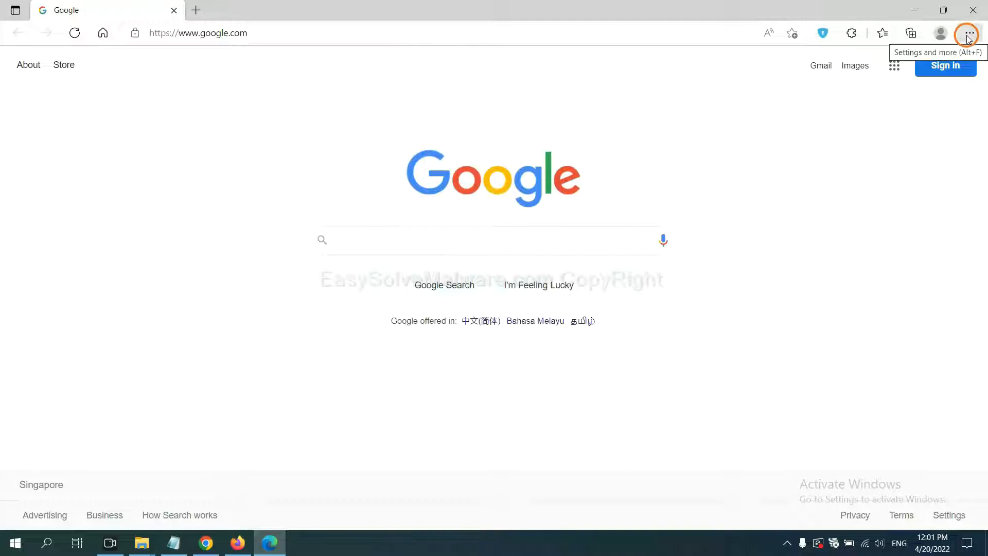
Step: Remove the ArcVpn Free Fast VPN Proxy extension from Edge's installed extensions
click(969, 33)
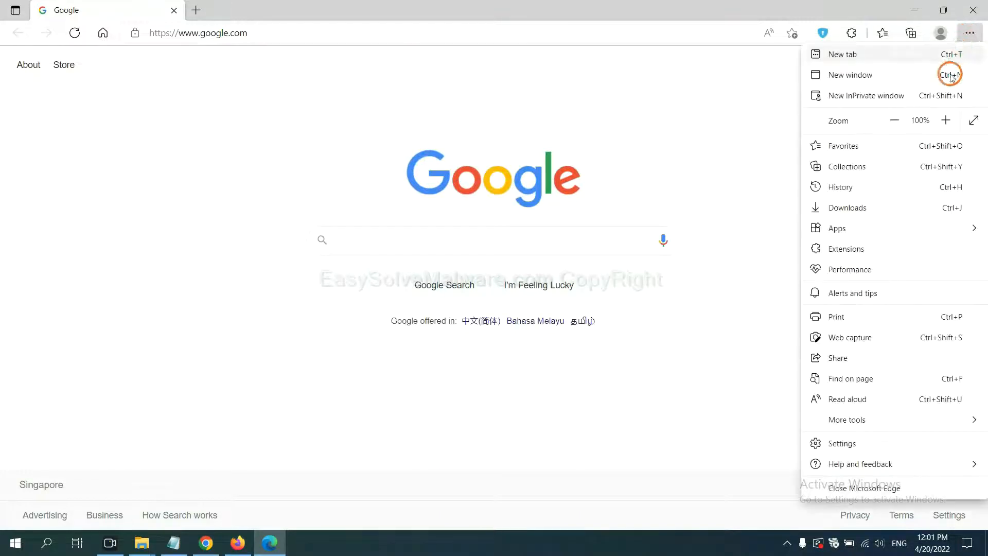
mouse_move(851, 248)
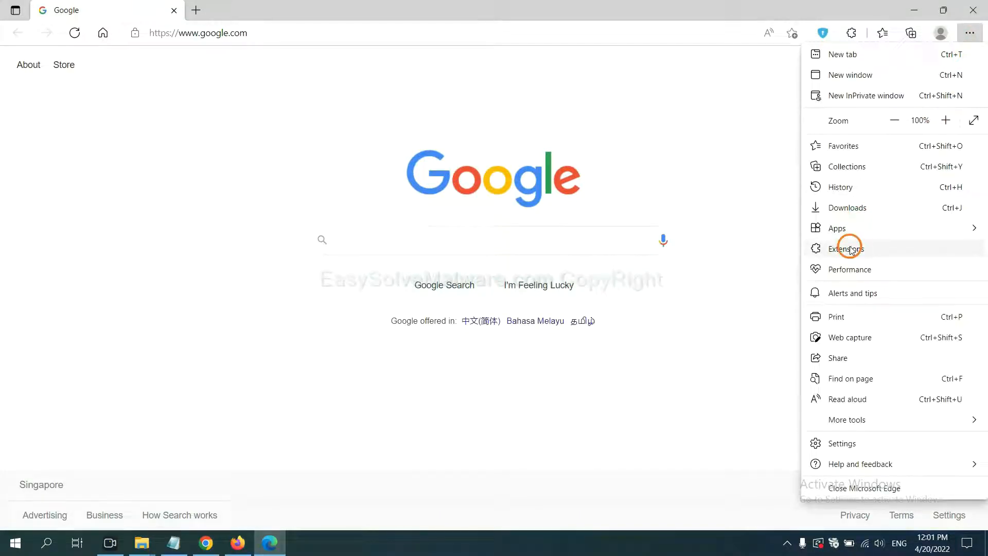
click(846, 248)
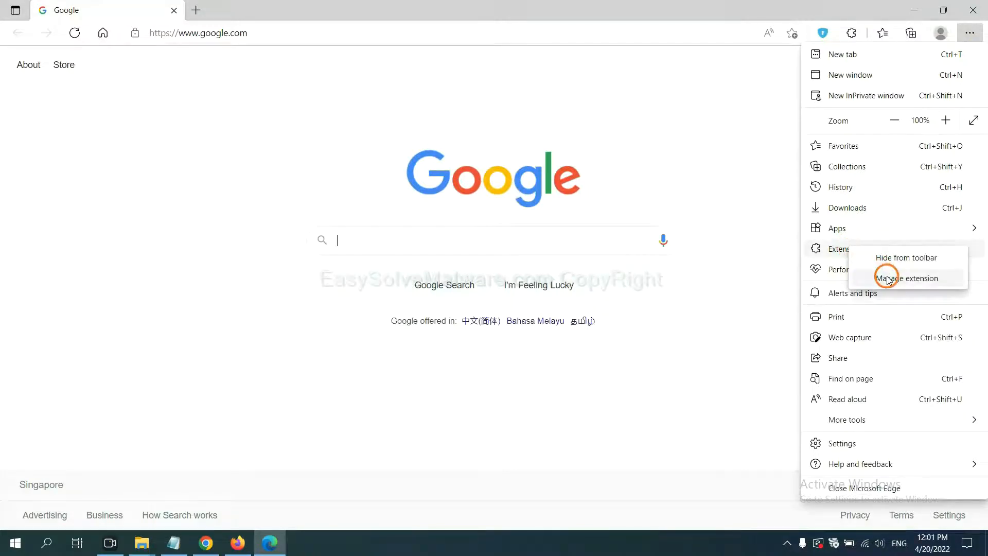
click(906, 278)
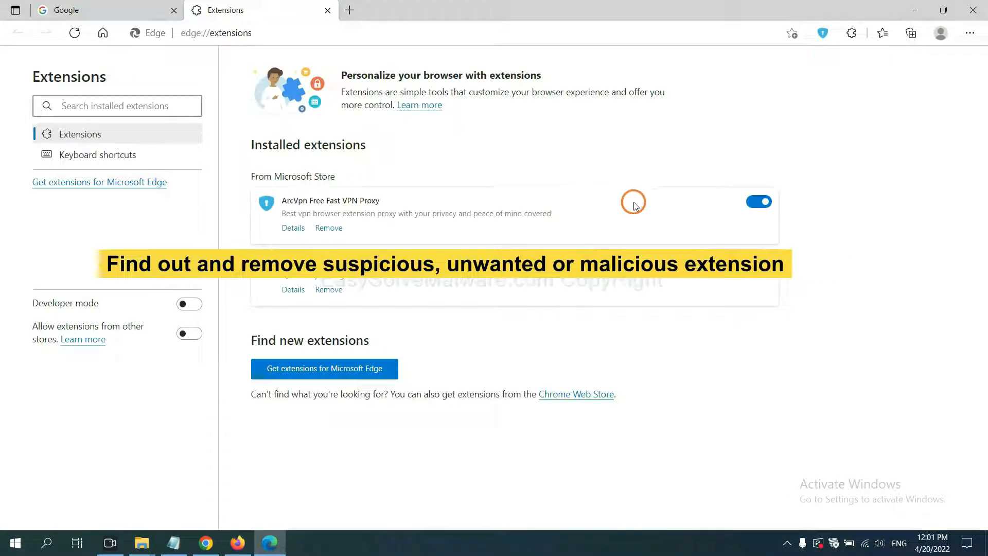
mouse_move(409, 245)
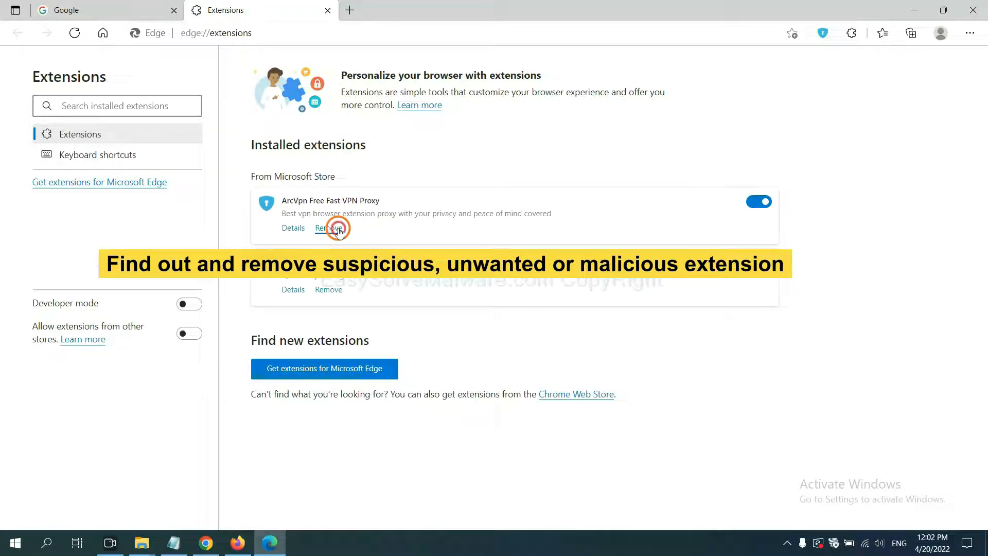
click(327, 228)
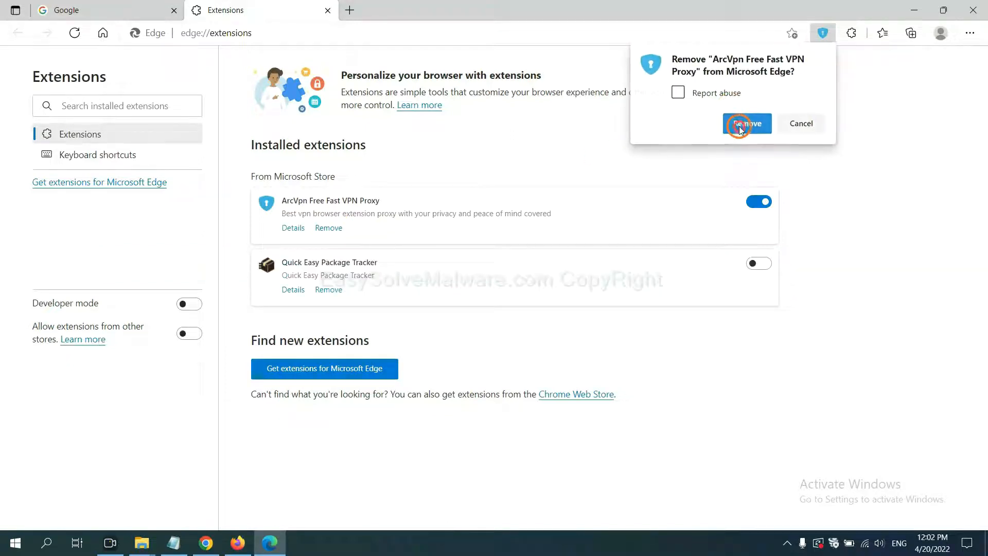
click(746, 123)
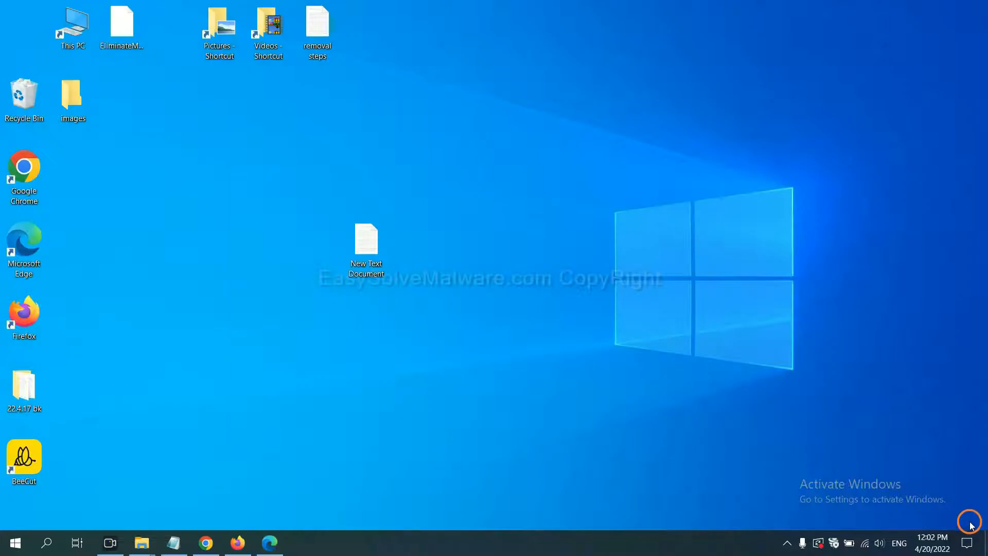
Step: Open the New Text Document notes at step 4 and place the Run dialog beside them
double_click(365, 244)
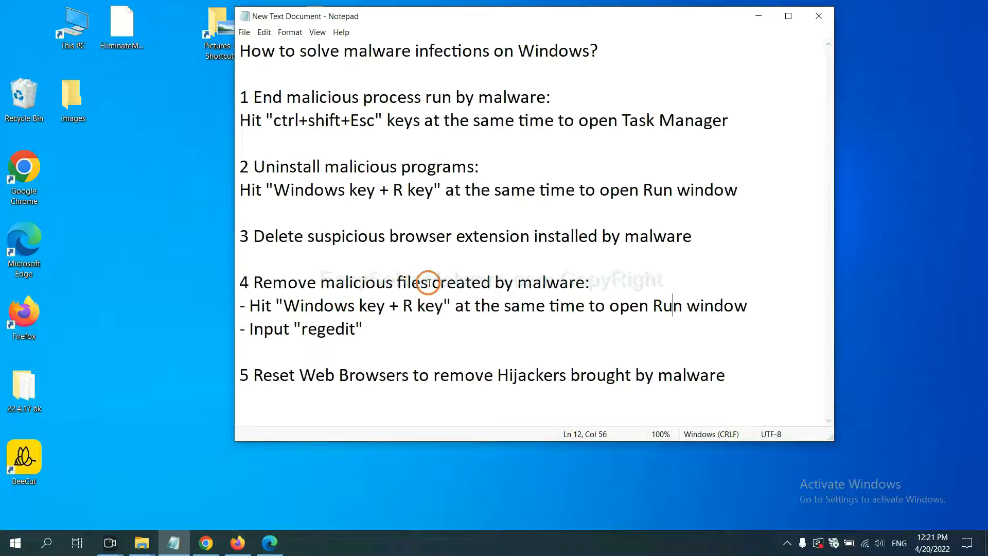
mouse_move(344, 290)
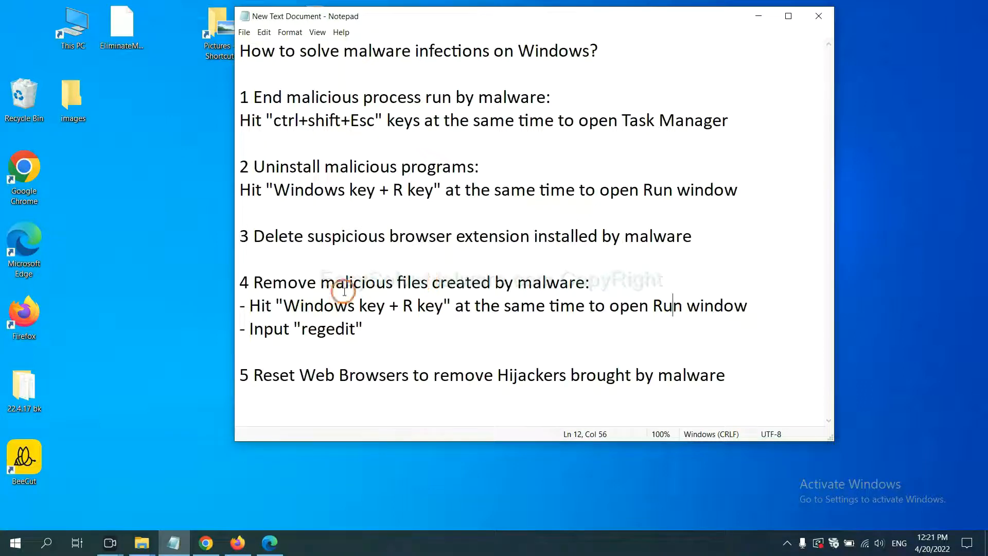
mouse_move(252, 305)
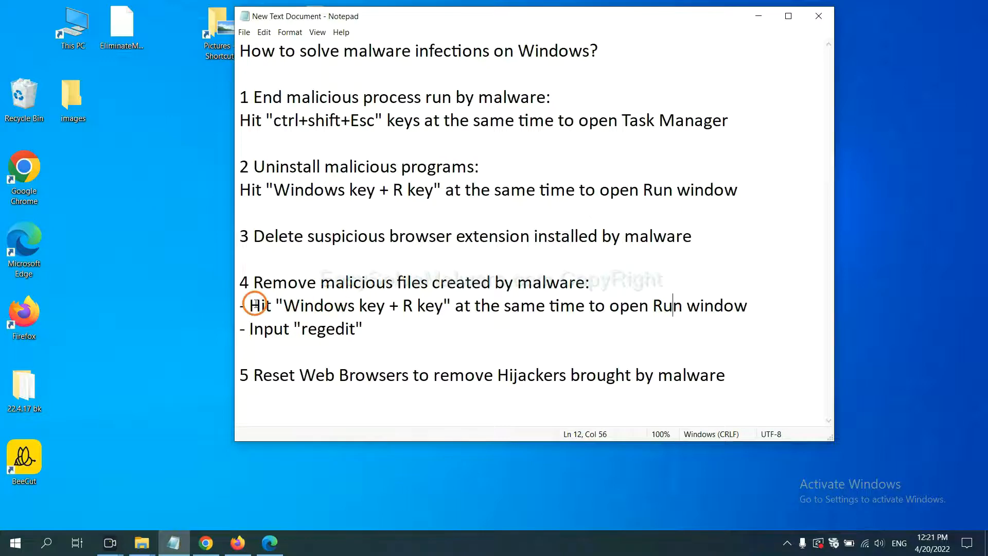
drag(248, 304, 364, 329)
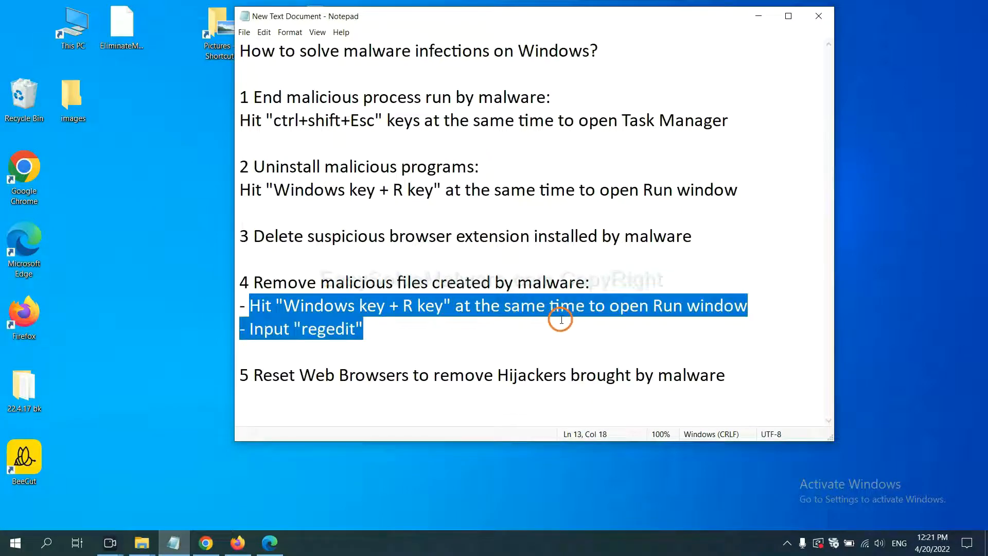
key(Win+r)
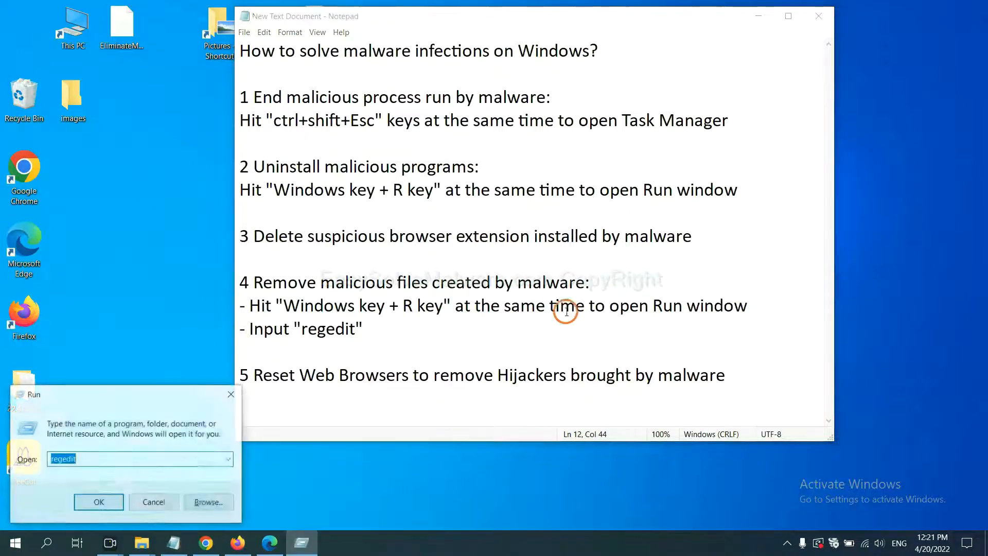
drag(32, 394, 631, 204)
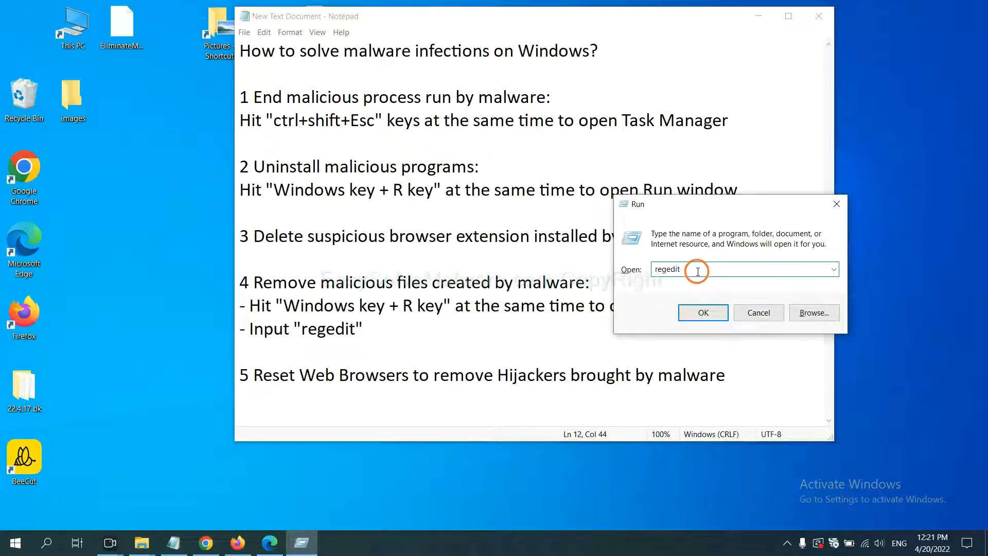
Step: Search the registry (Ctrl+F) for the malware name, finding the BeeCut.exe value under FEATURE_BROWSER_EMULATION
click(702, 313)
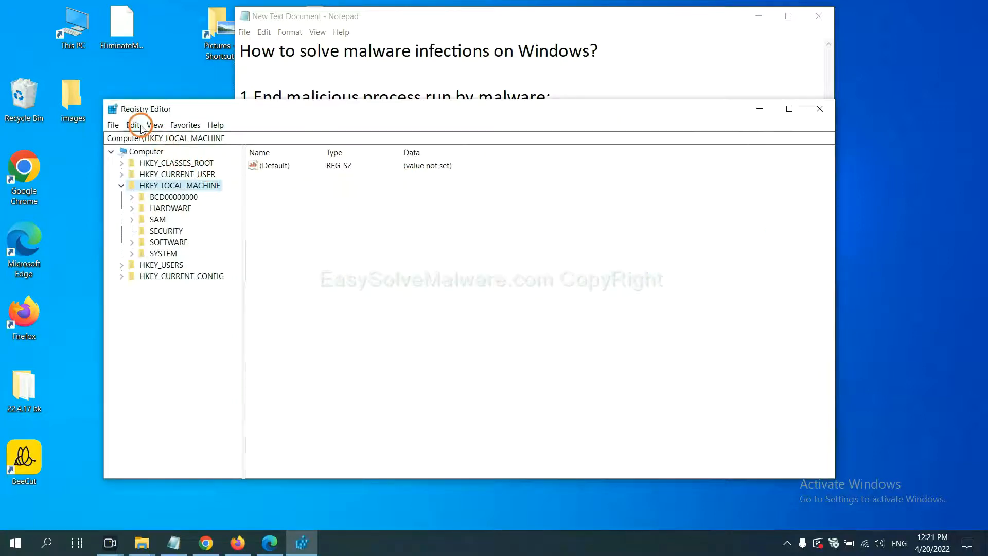
click(134, 125)
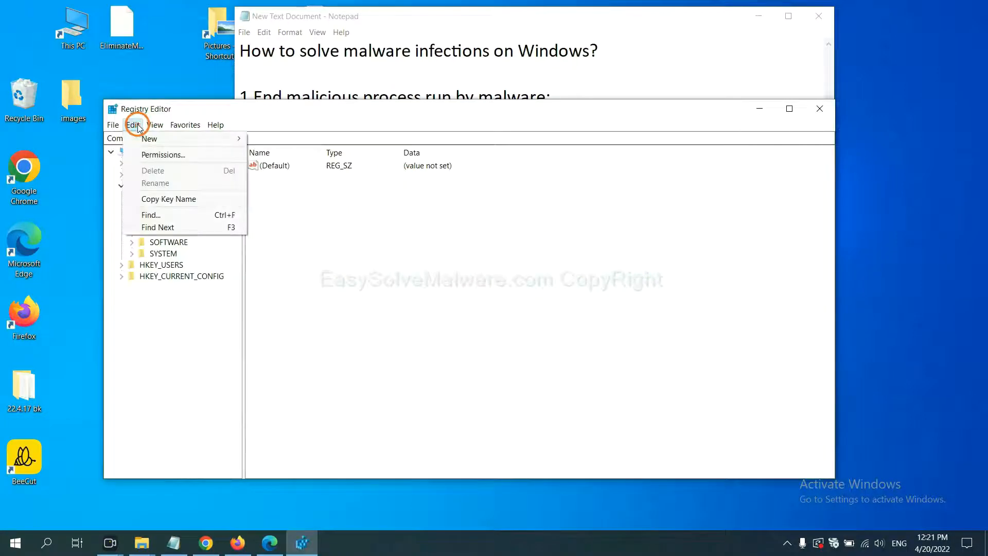
mouse_move(175, 215)
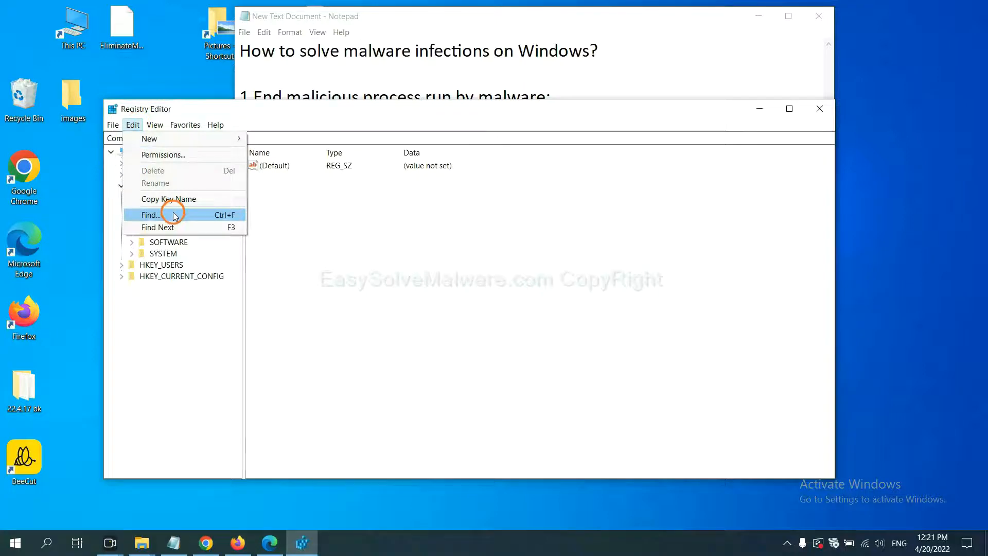
click(150, 214)
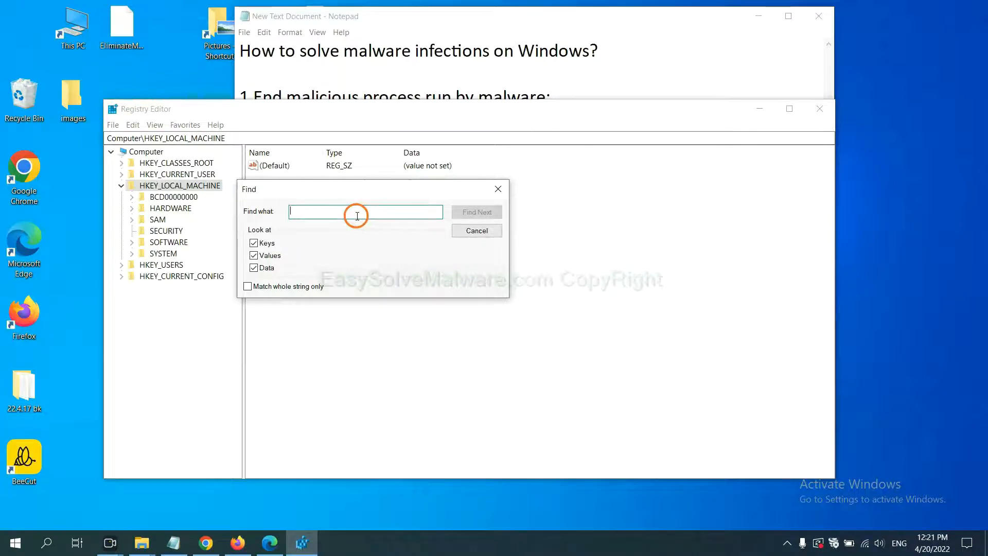
text(Input the name of malware)
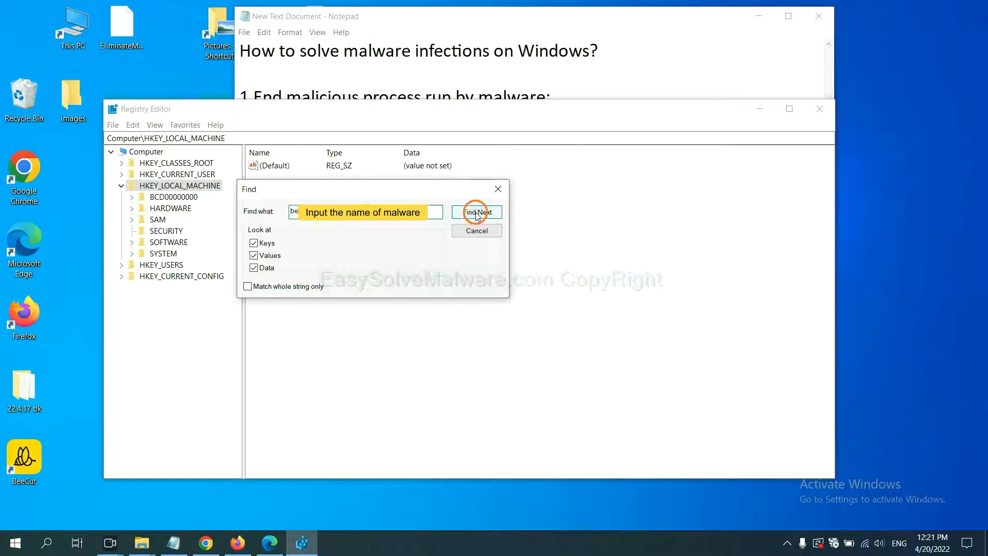
click(476, 212)
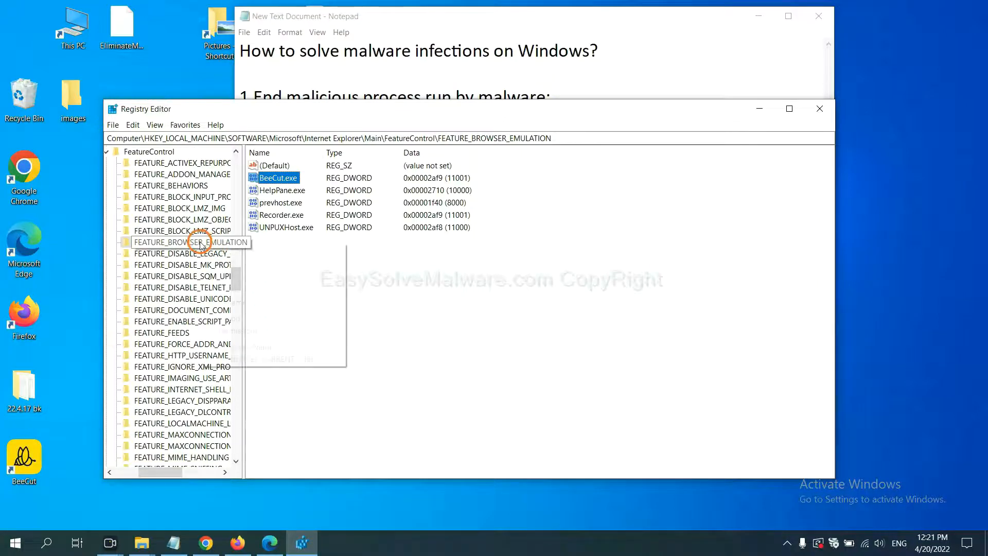
Step: Bring up Delete and other actions for the FEATURE_BROWSER_EMULATION key
right_click(189, 242)
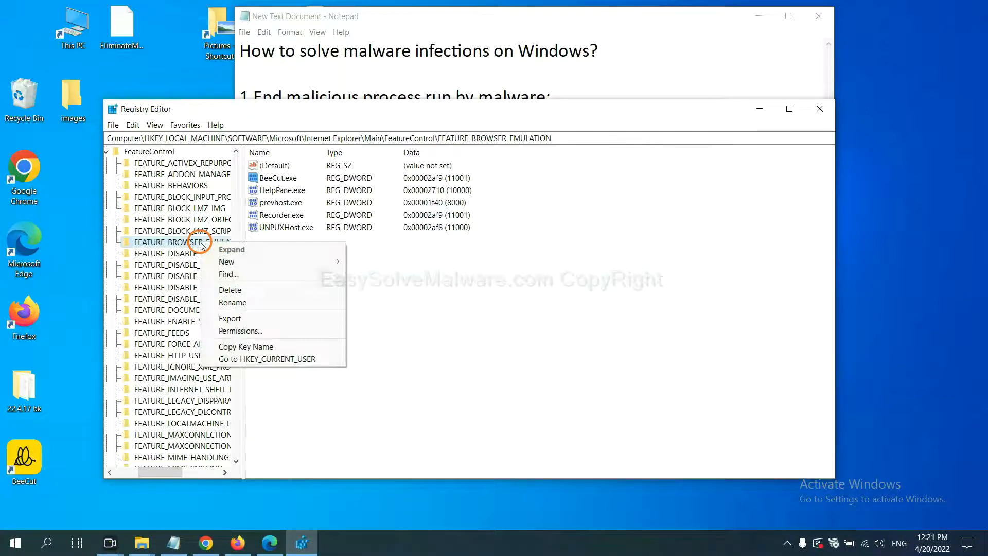
mouse_move(229, 290)
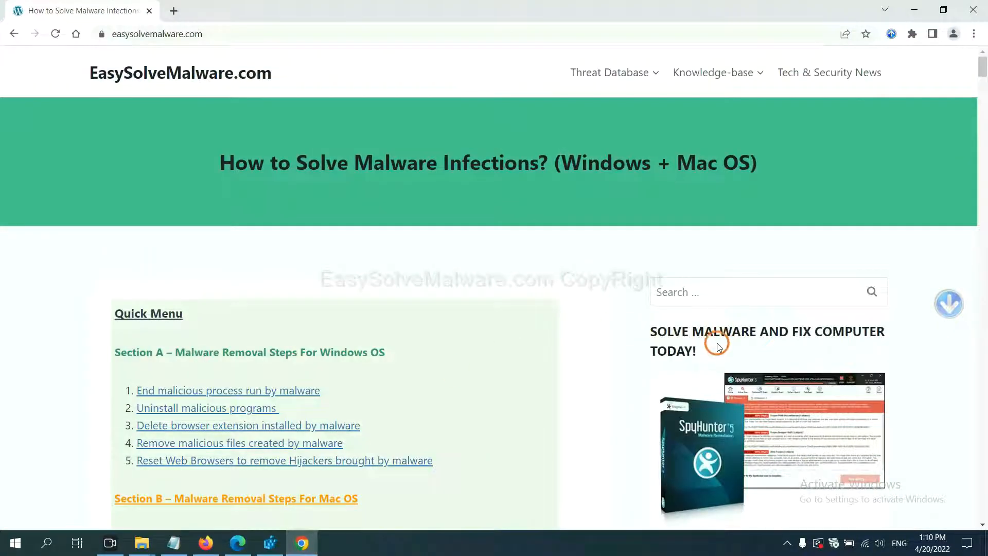
Step: Scroll the removal guide down to its Windows and Mac quick-menu sections
scroll(down, 3)
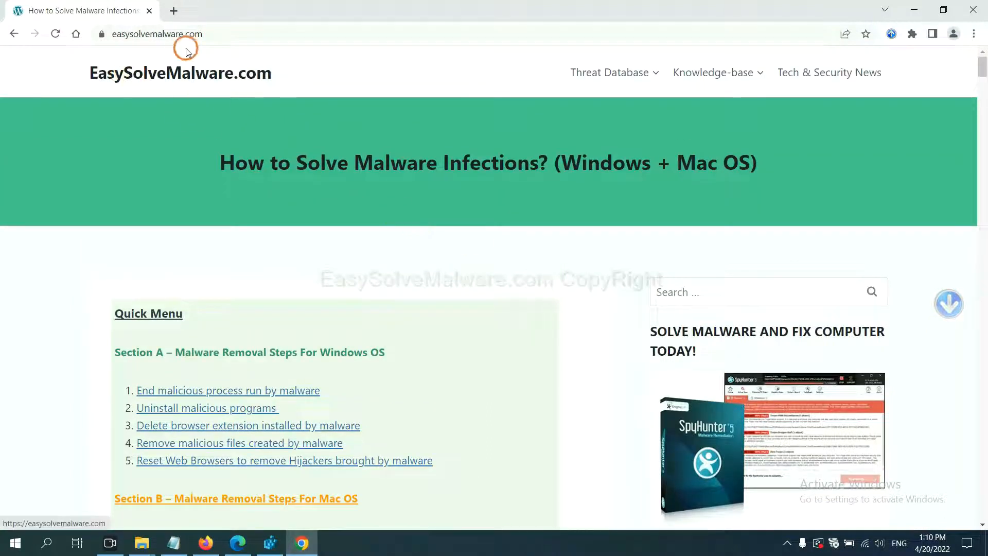
scroll(down, 3)
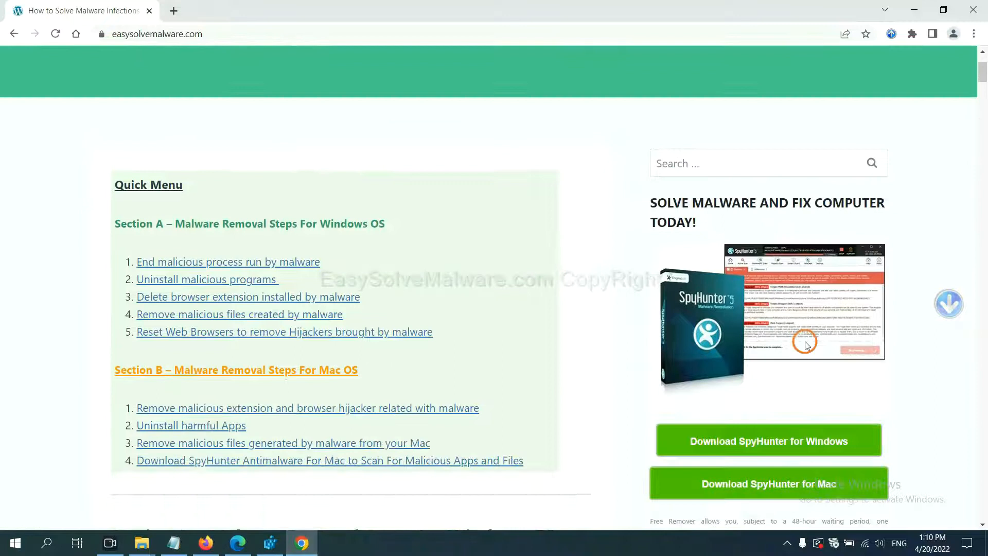
scroll(down, 3)
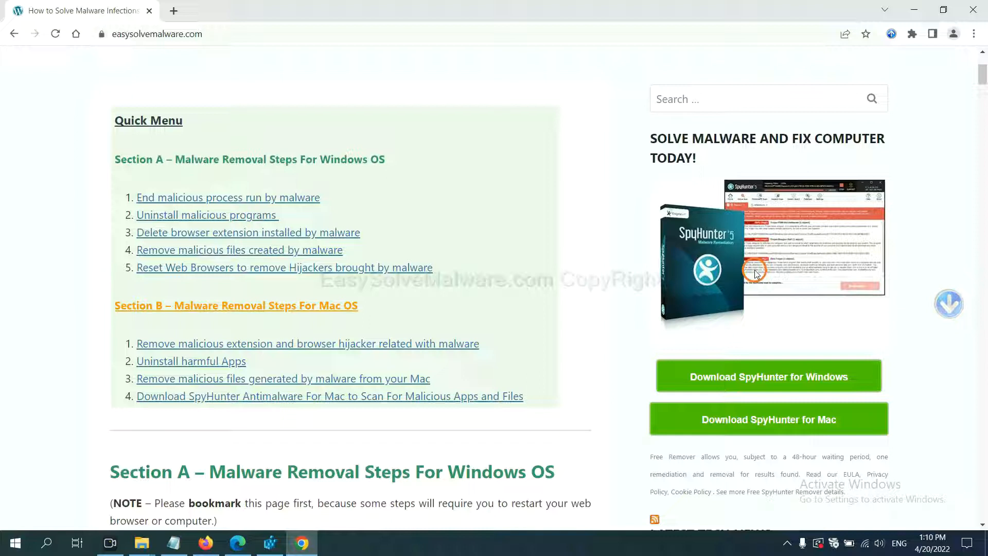
mouse_move(775, 420)
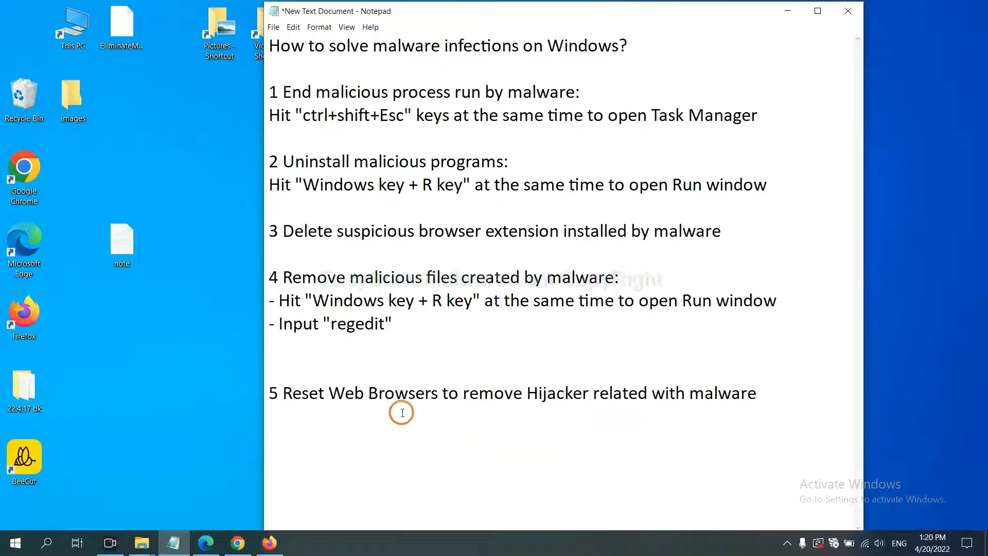
Step: In Chrome Settings, search 'reset' and confirm restoring settings to their original defaults
click(237, 542)
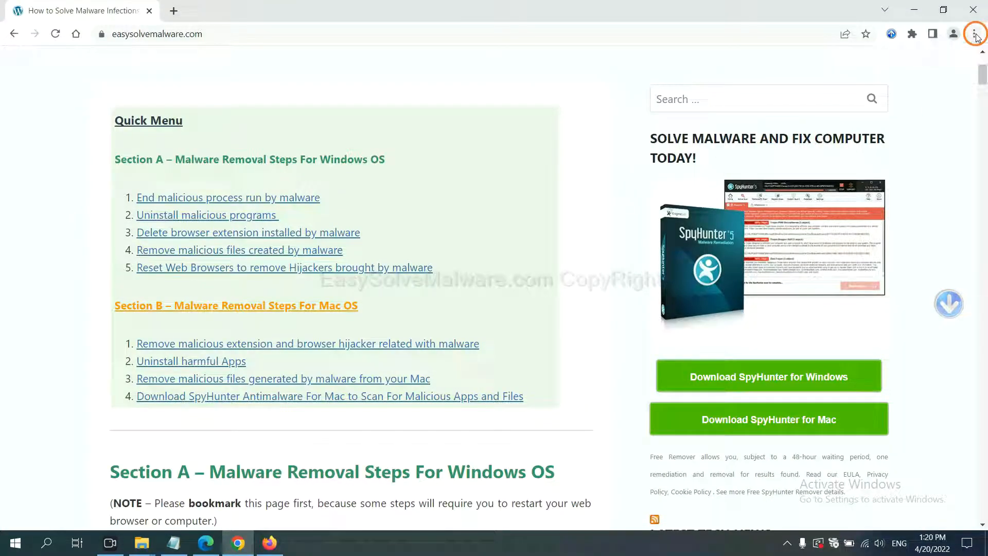
click(974, 34)
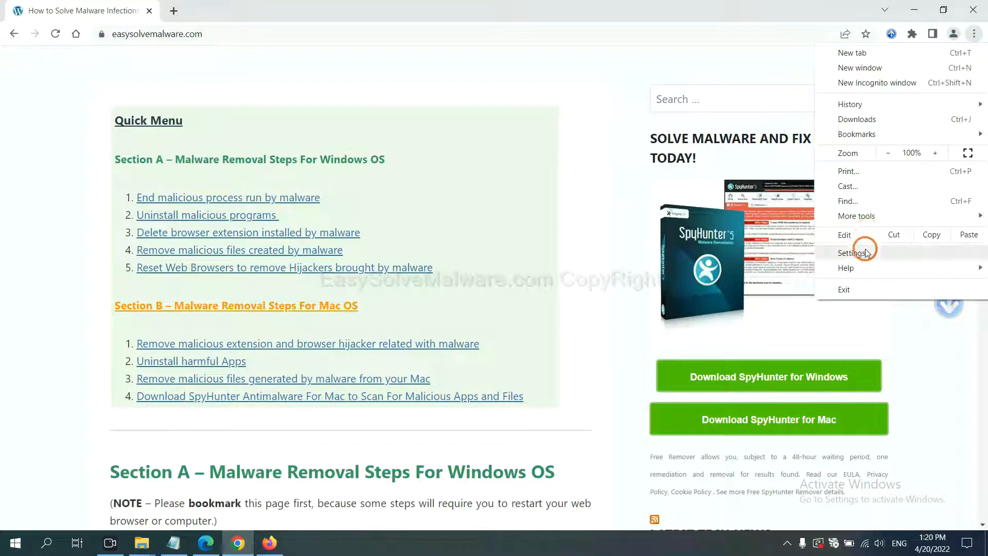
click(850, 253)
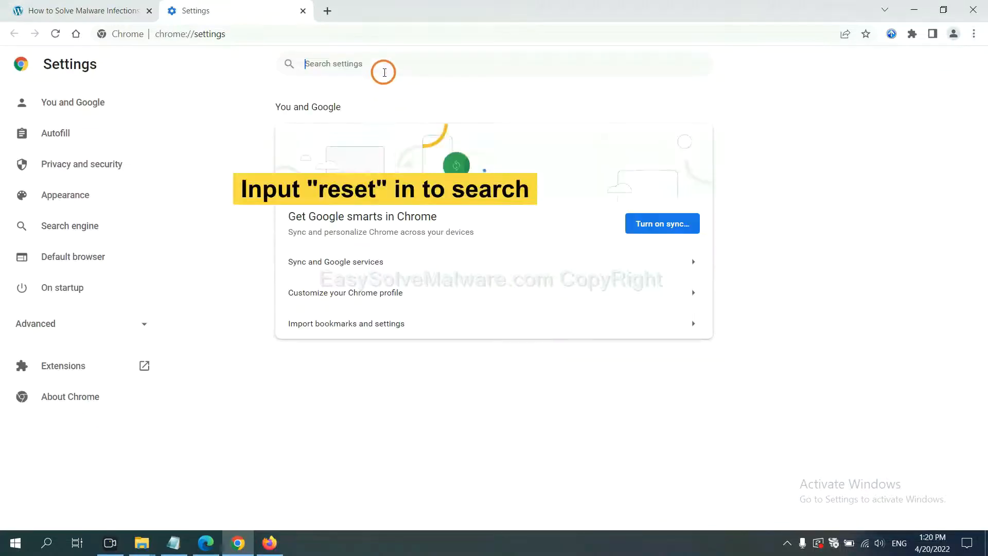
text(reset)
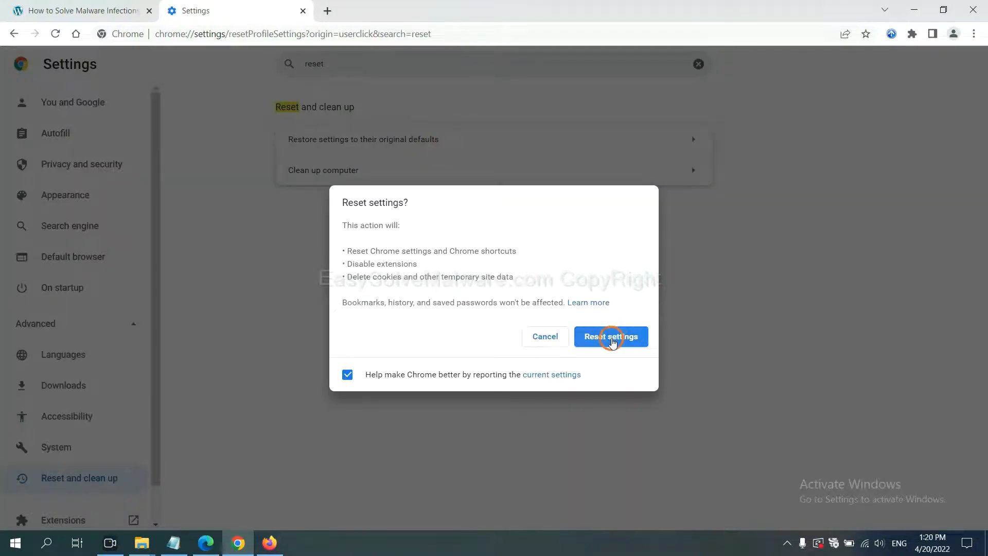
click(274, 542)
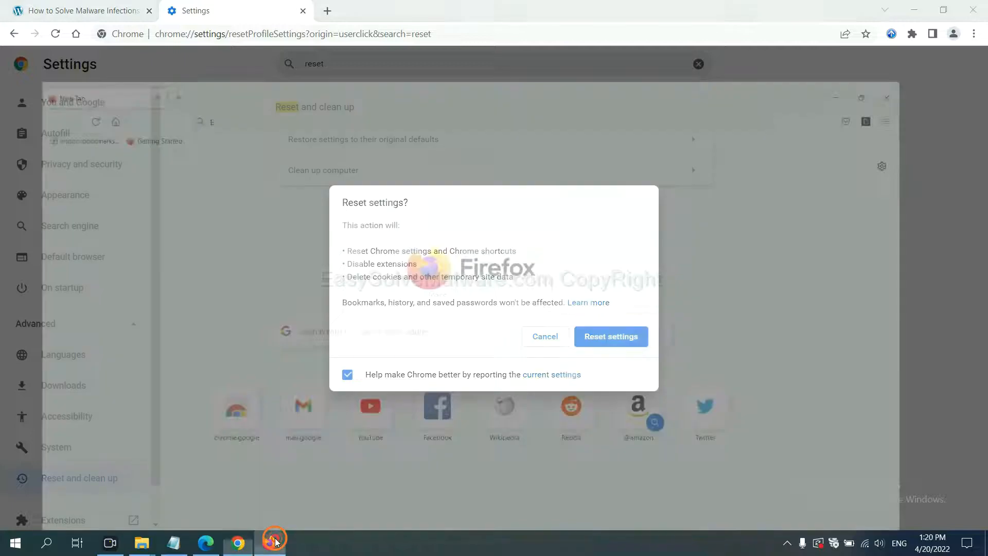
Step: From Firefox's Help > Troubleshooting Information page, start Refresh Firefox to its default state
click(274, 542)
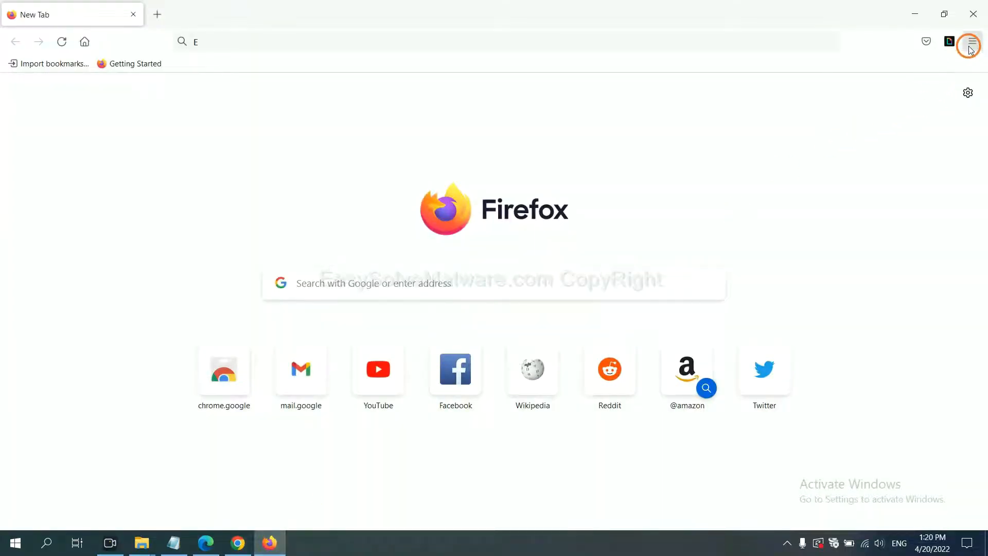
click(971, 41)
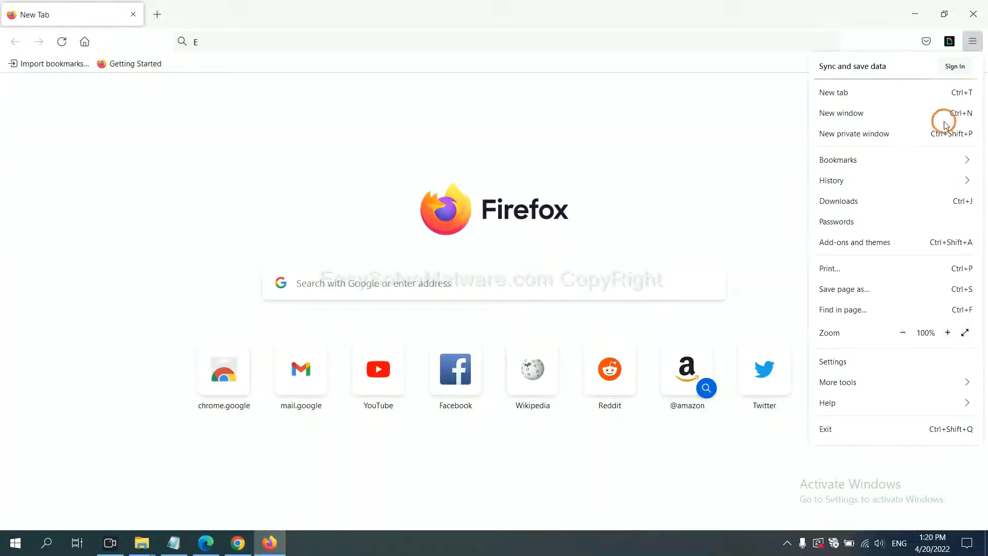
mouse_move(827, 402)
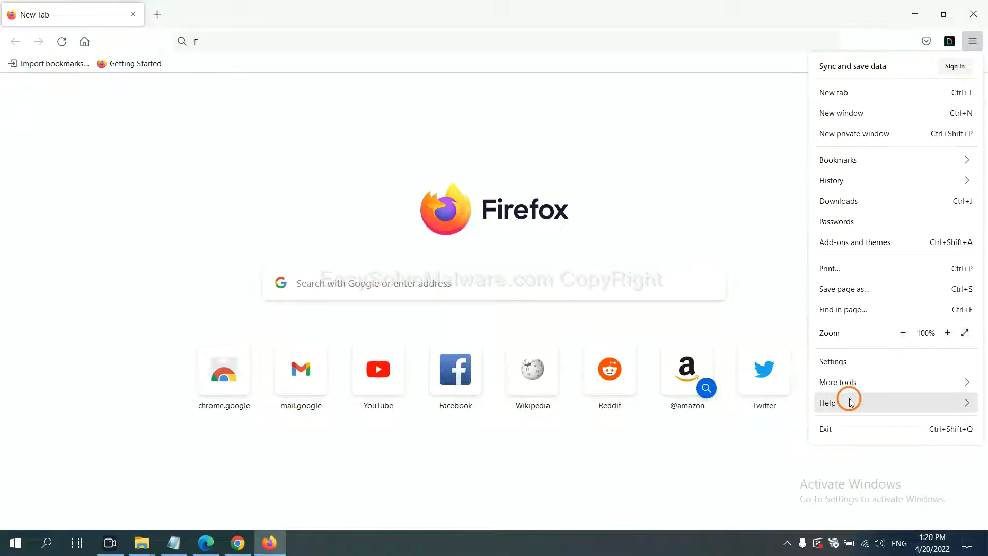
click(826, 403)
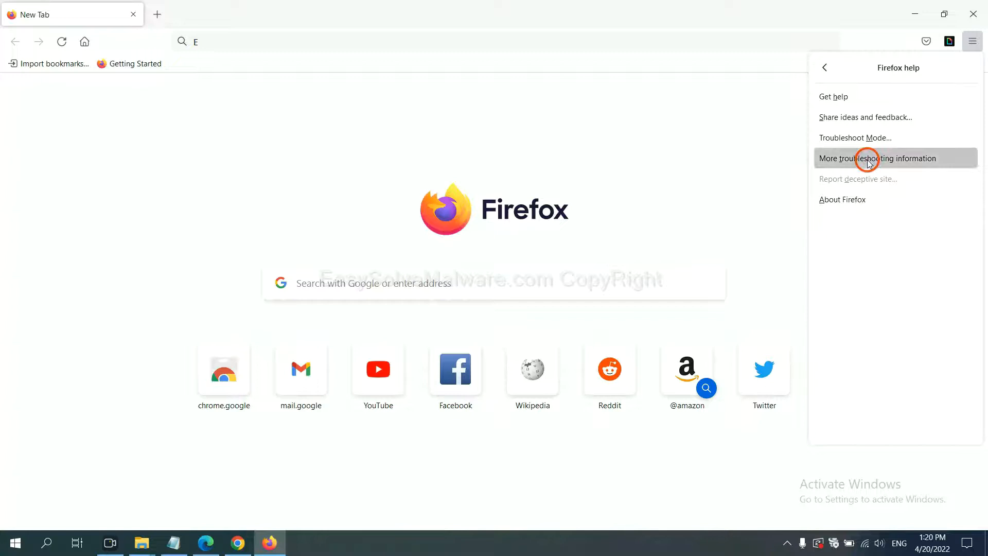
click(877, 158)
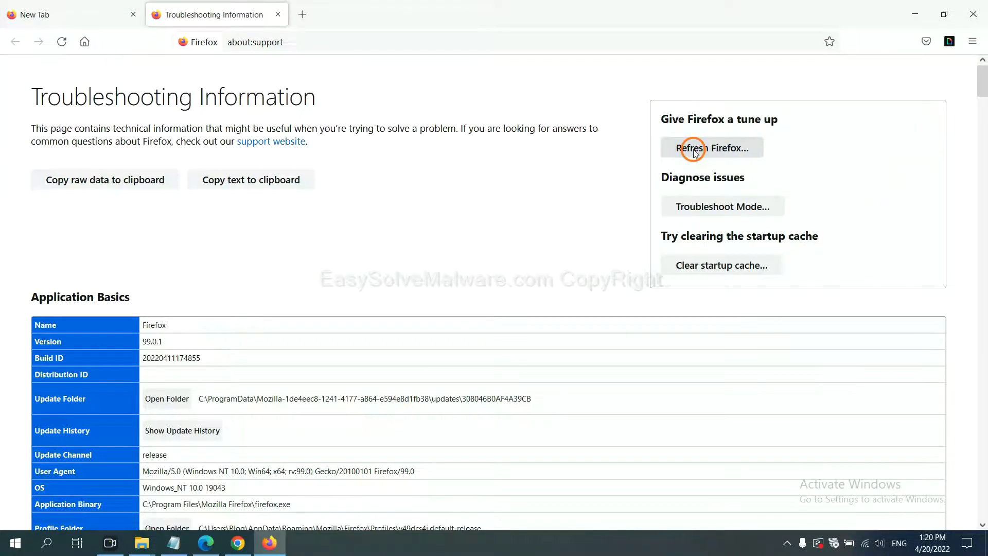
click(711, 147)
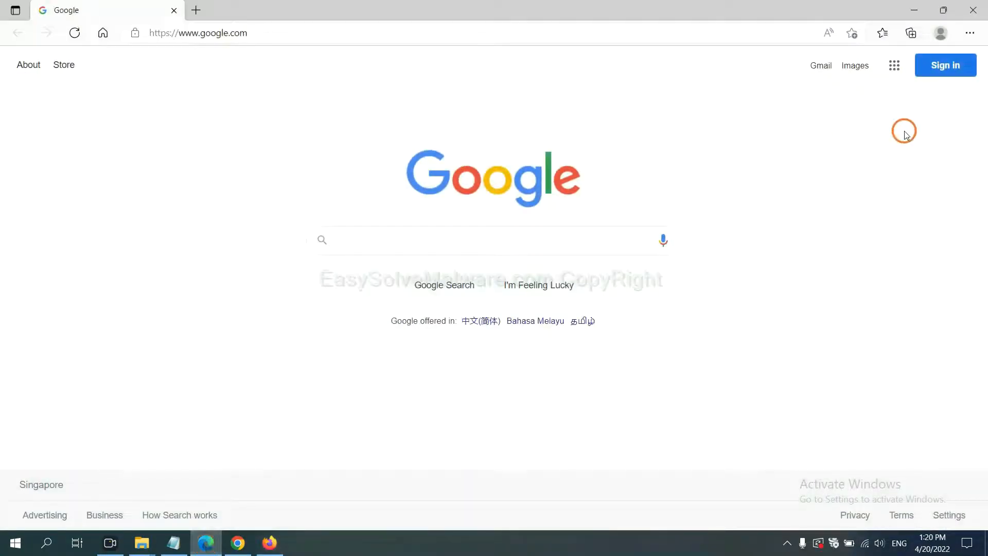
Step: In Edge Settings, search 'reset' and choose Restore settings to their default values
click(969, 33)
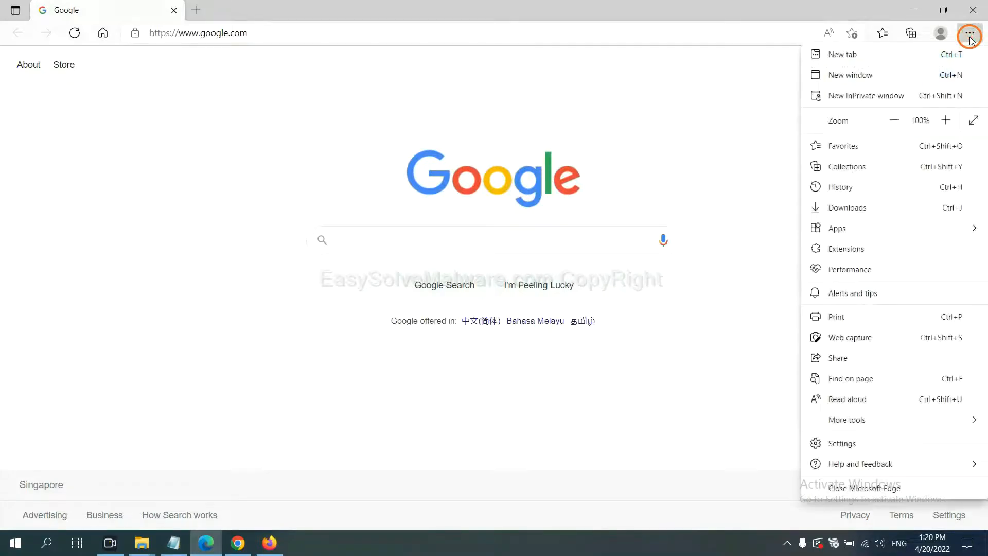
mouse_move(842, 442)
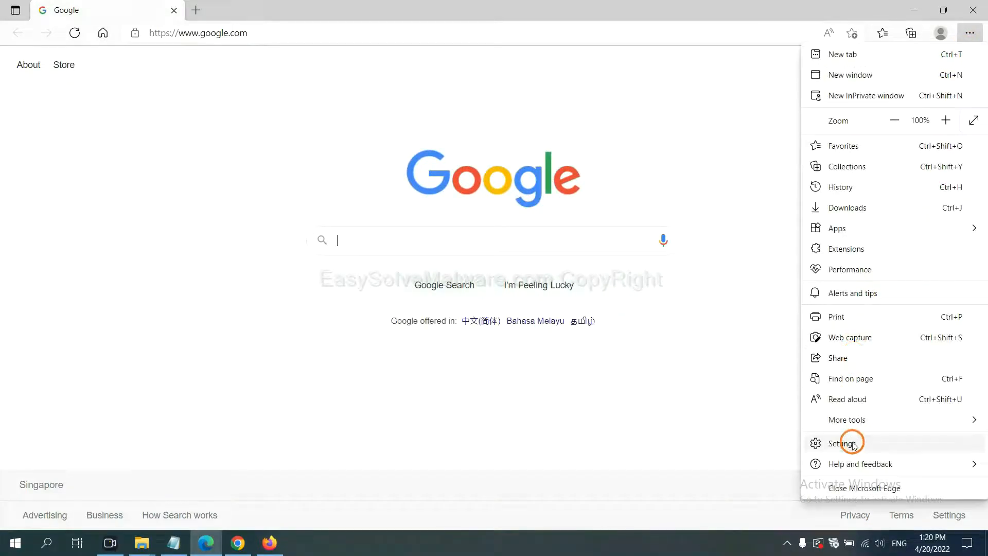
click(844, 443)
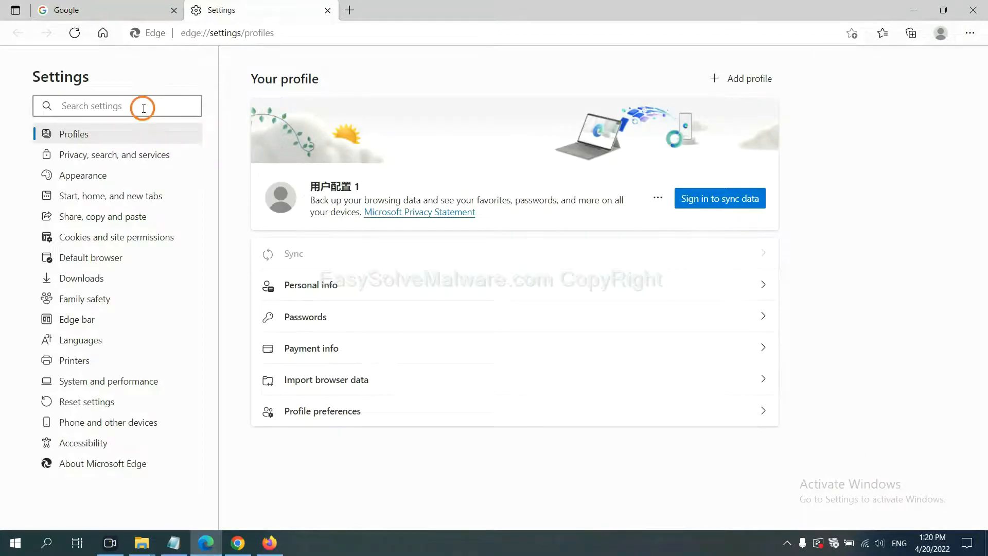
text(reset)
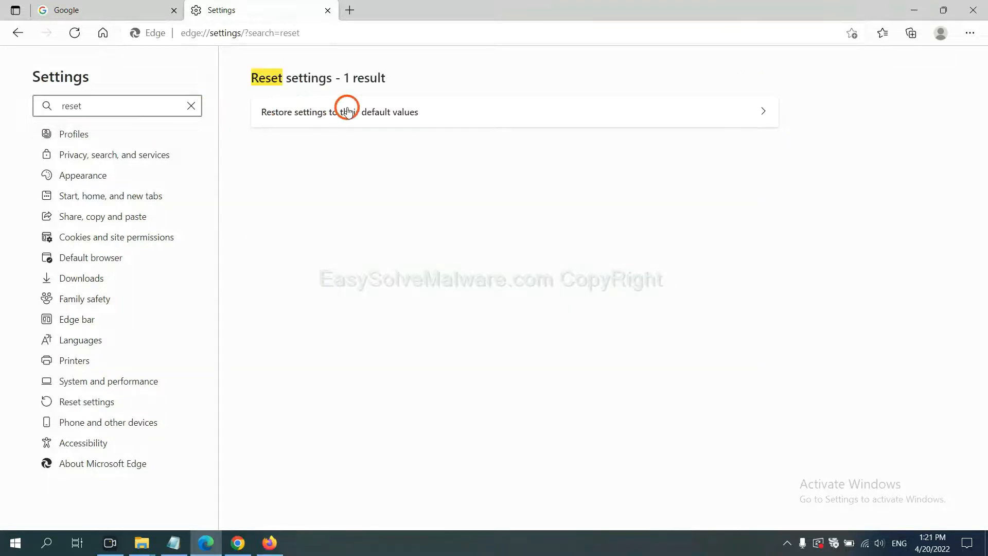
click(339, 111)
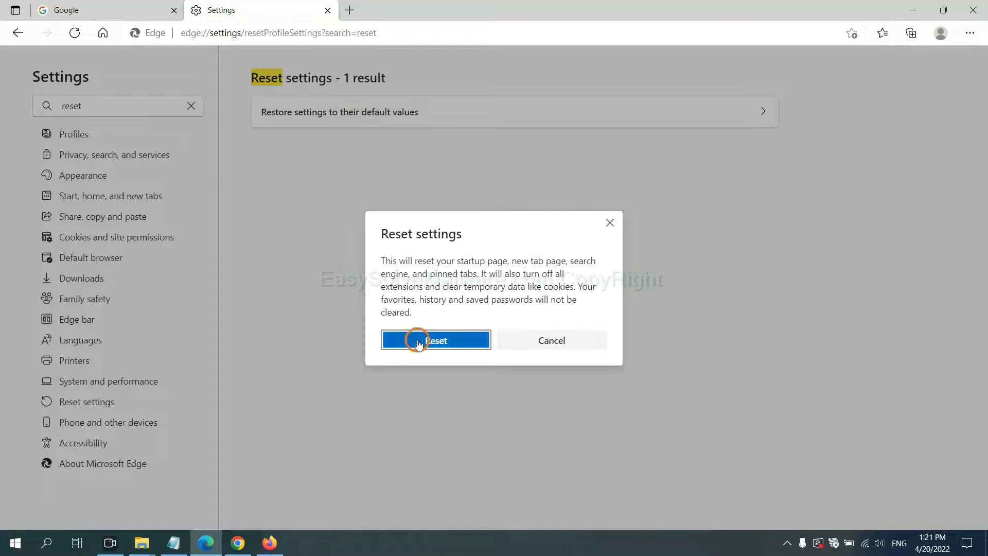